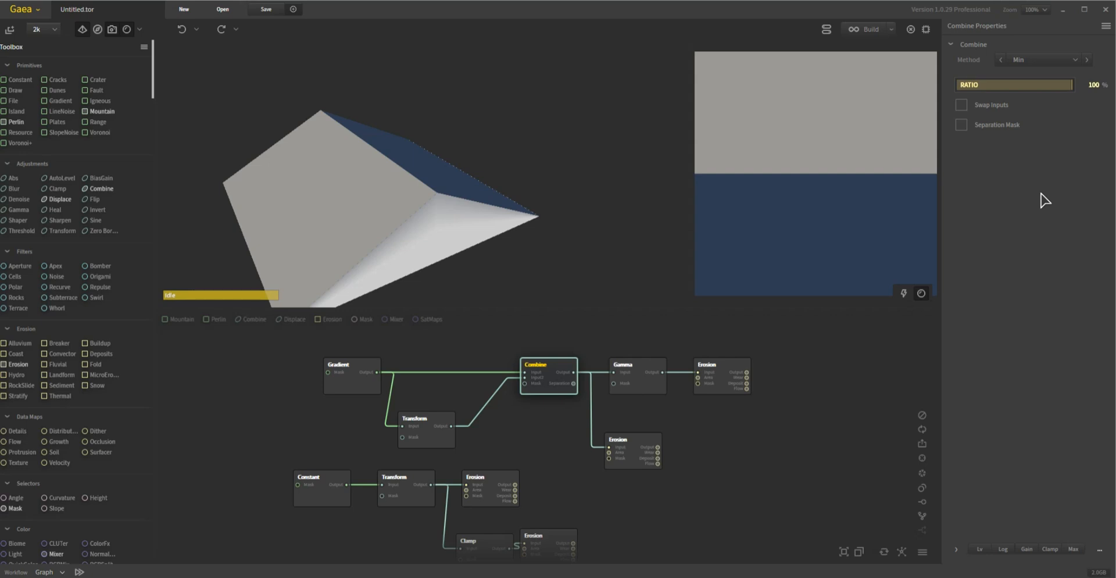
{"action": "mouse_move", "coordinate": [425, 168]}
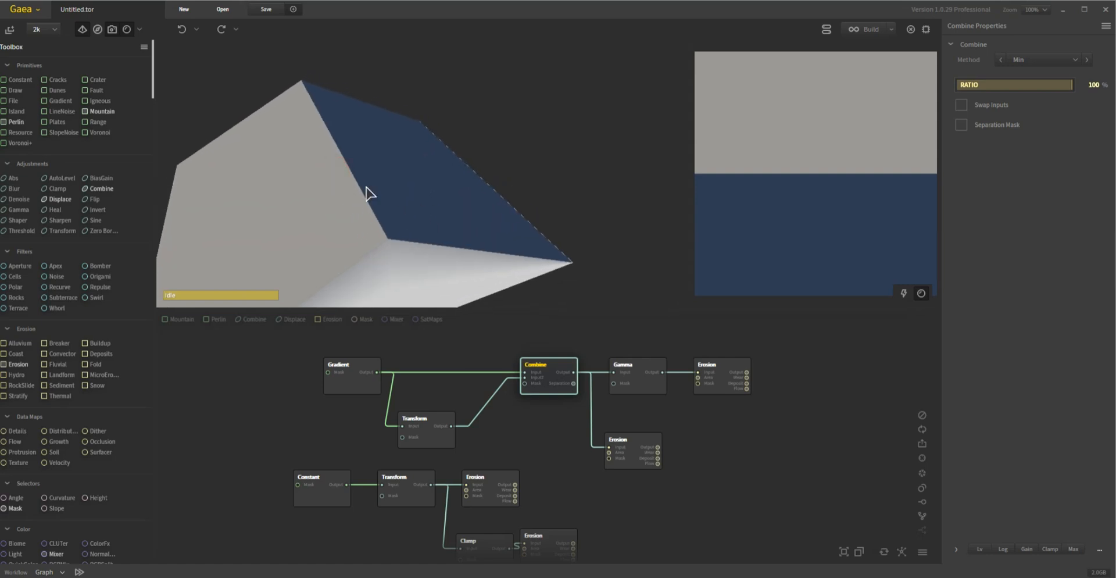
- Preview the Erosion node fed by Combine and inspect the finely eroded slope
{"action": "left_click_drag", "start_coordinate": [368, 194], "coordinate": [440, 255]}
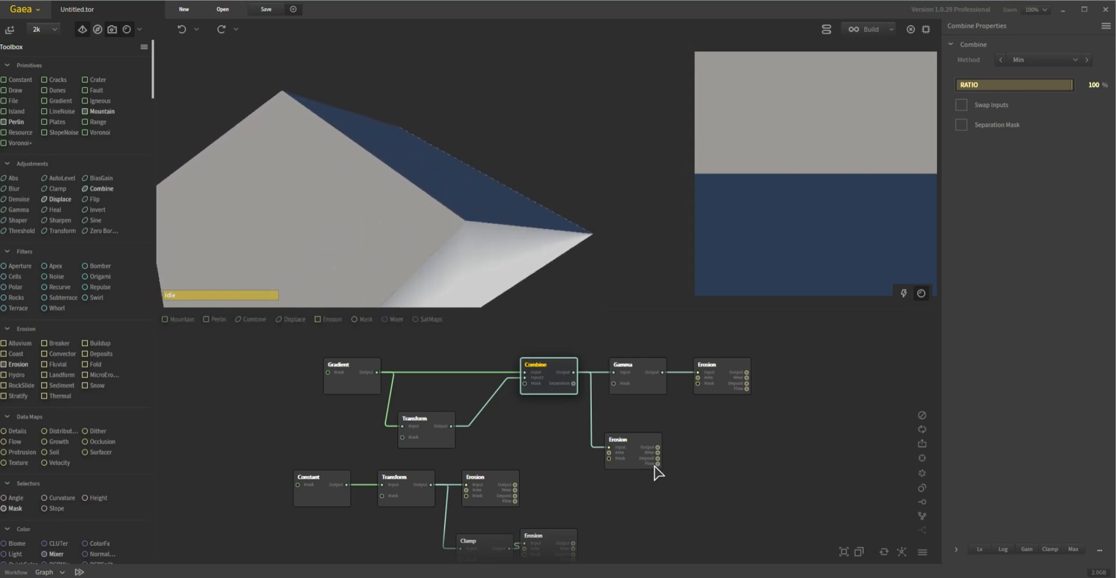
{"action": "left_click", "coordinate": [632, 439]}
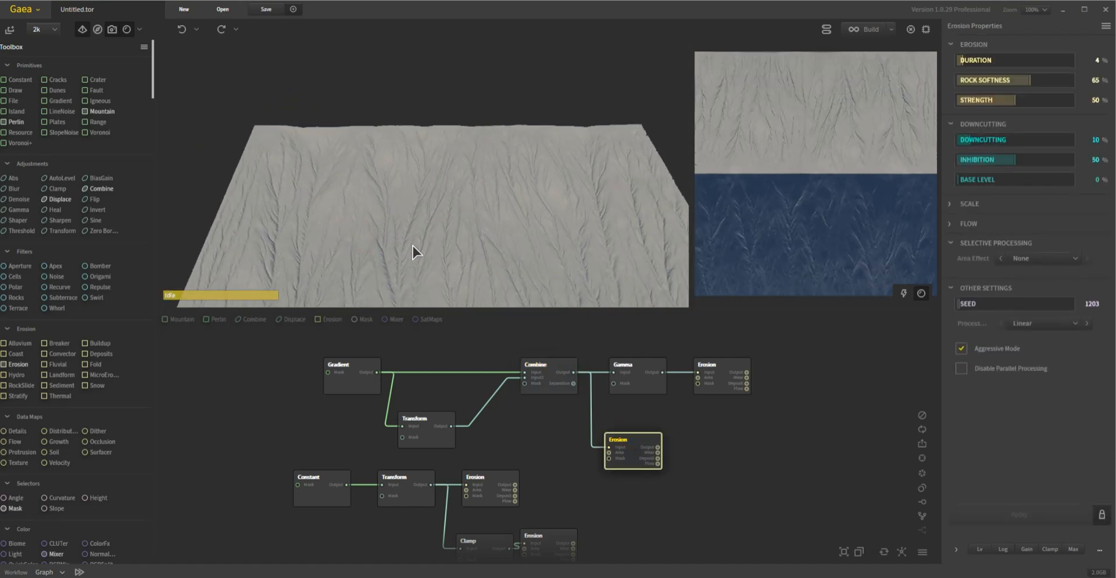
{"action": "left_click_drag", "start_coordinate": [417, 252], "coordinate": [252, 144]}
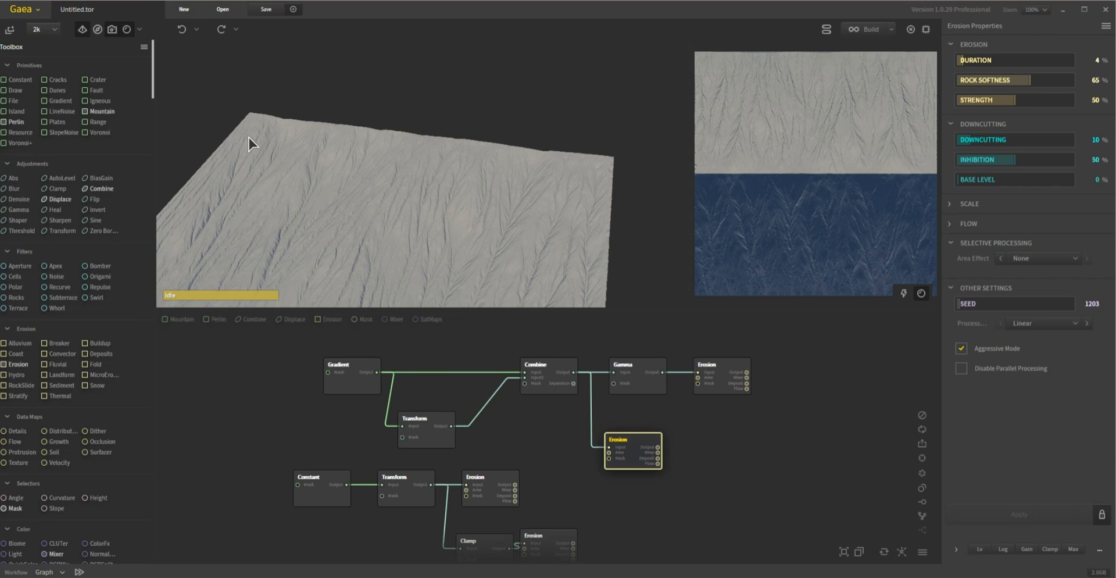
{"action": "mouse_move", "coordinate": [554, 163]}
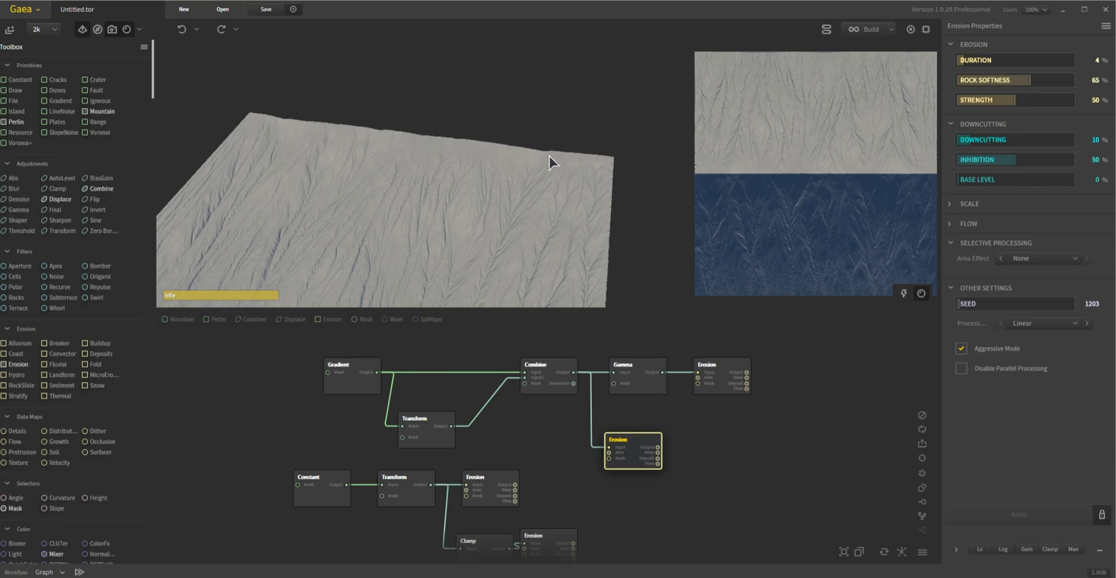
{"action": "mouse_move", "coordinate": [316, 126]}
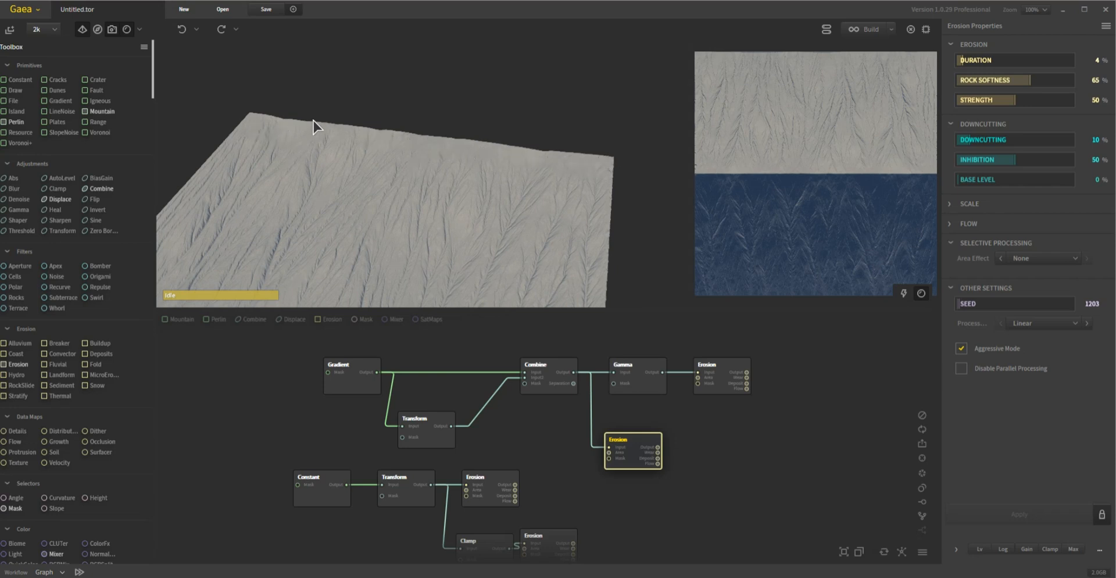
{"action": "mouse_move", "coordinate": [557, 159]}
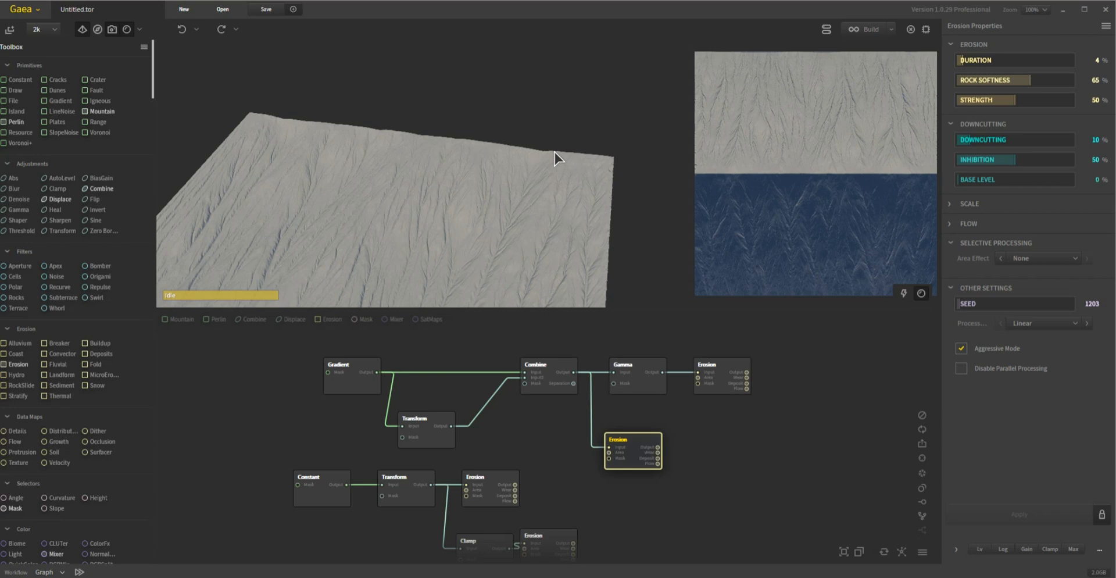
{"action": "mouse_move", "coordinate": [653, 375]}
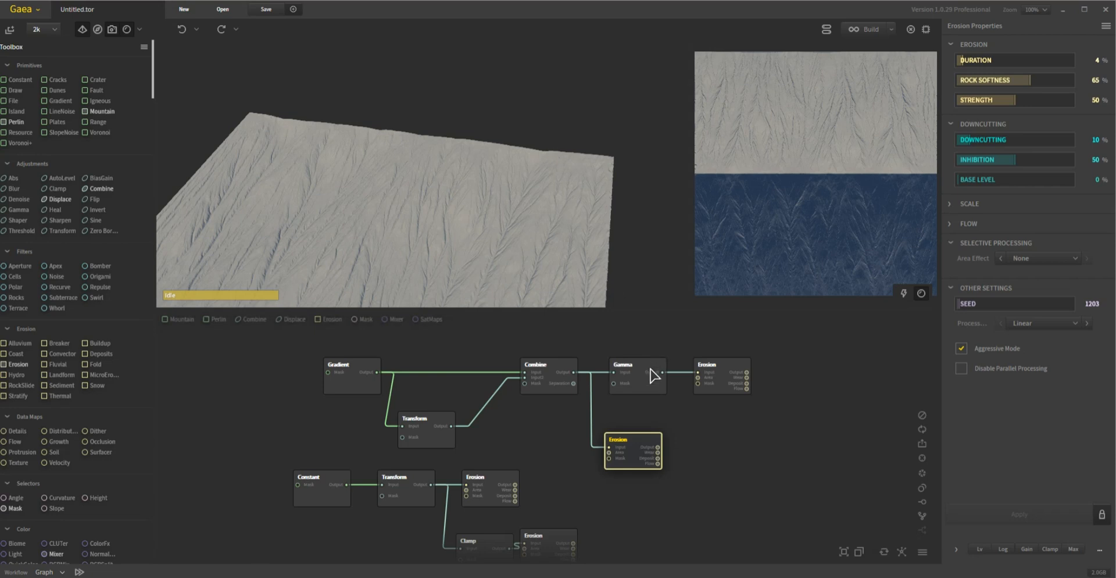
- Inspect Gamma, then preview the Erosion after it showing the spiky tall wall
{"action": "left_click", "coordinate": [634, 365]}
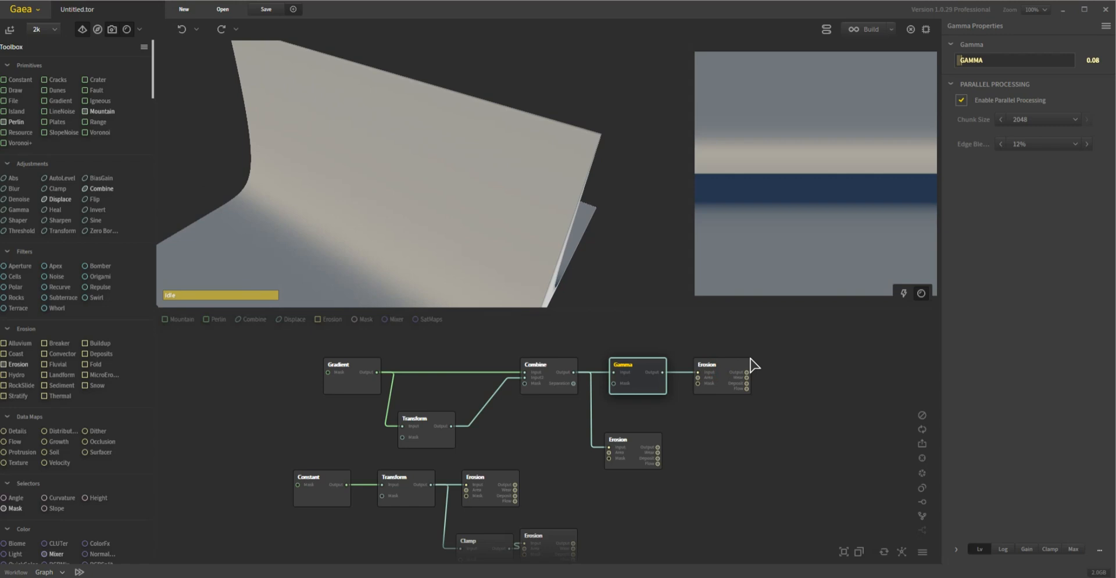
{"action": "left_click", "coordinate": [721, 364]}
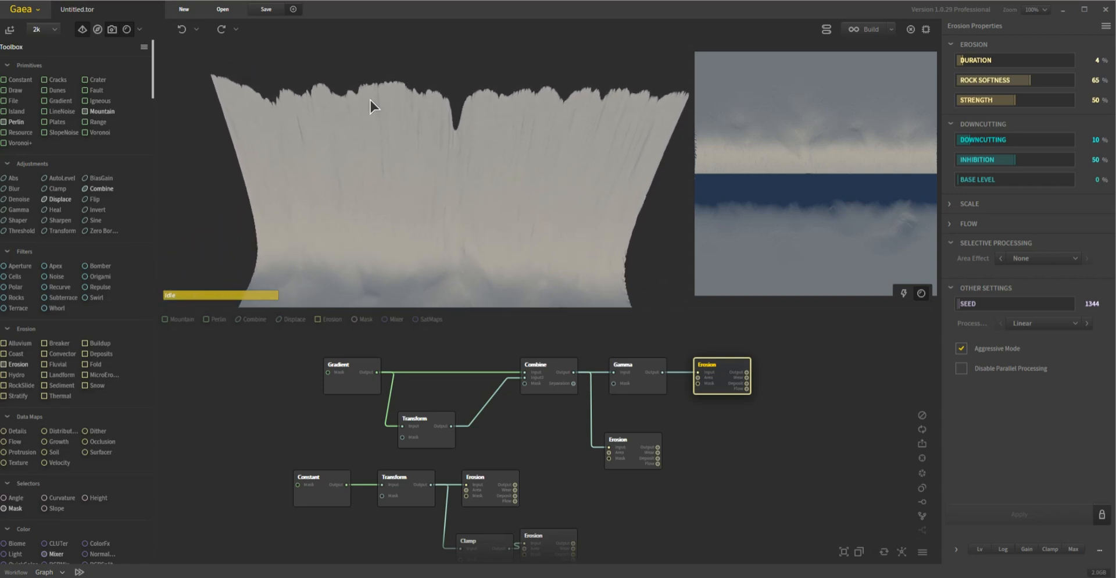
{"action": "mouse_move", "coordinate": [449, 160]}
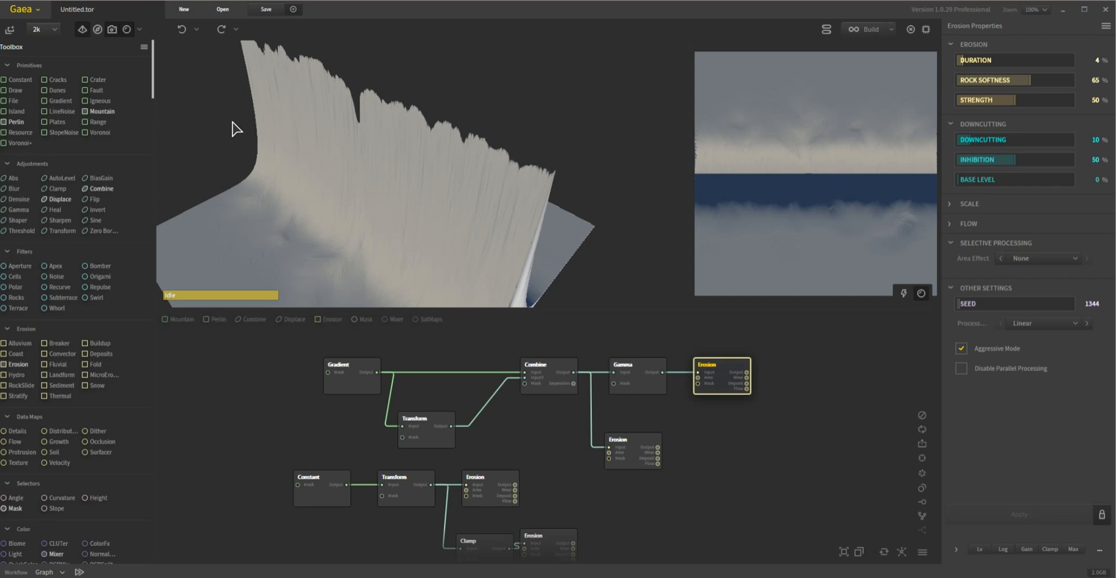
{"action": "mouse_move", "coordinate": [91, 87]}
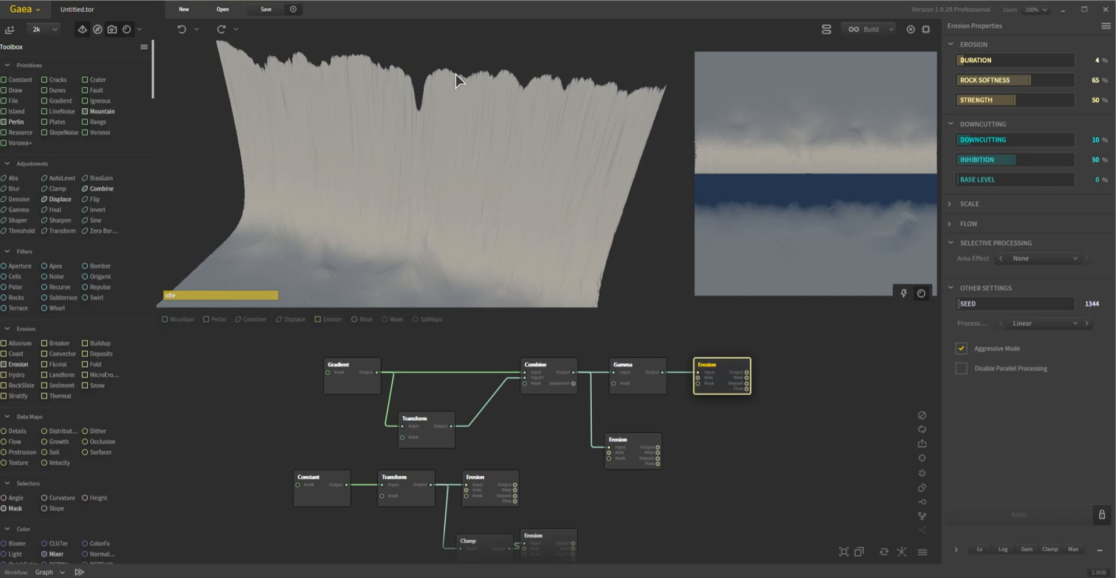
{"action": "mouse_move", "coordinate": [554, 110]}
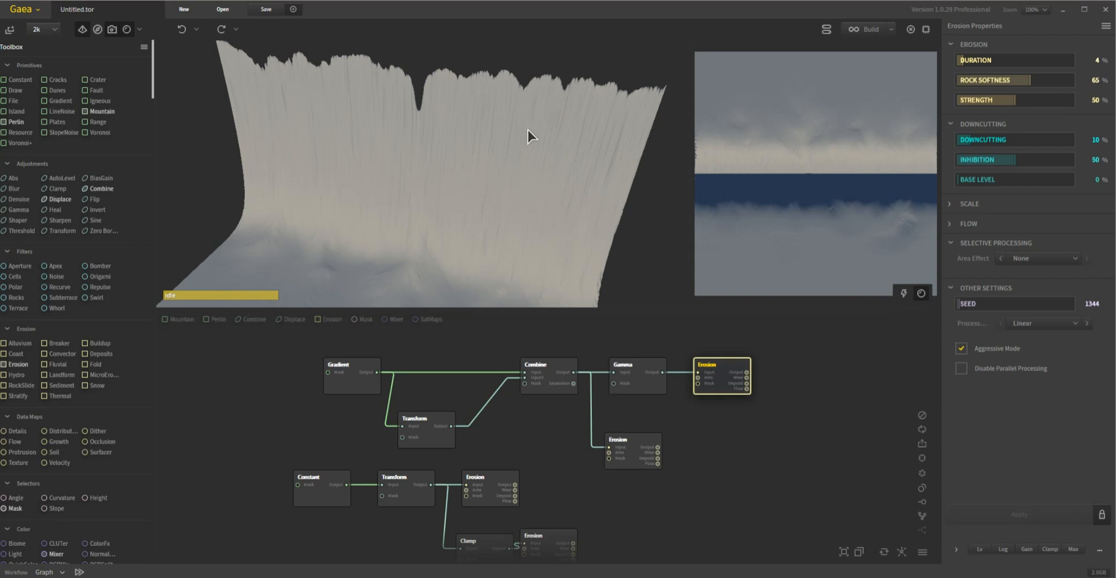
{"action": "mouse_move", "coordinate": [692, 142]}
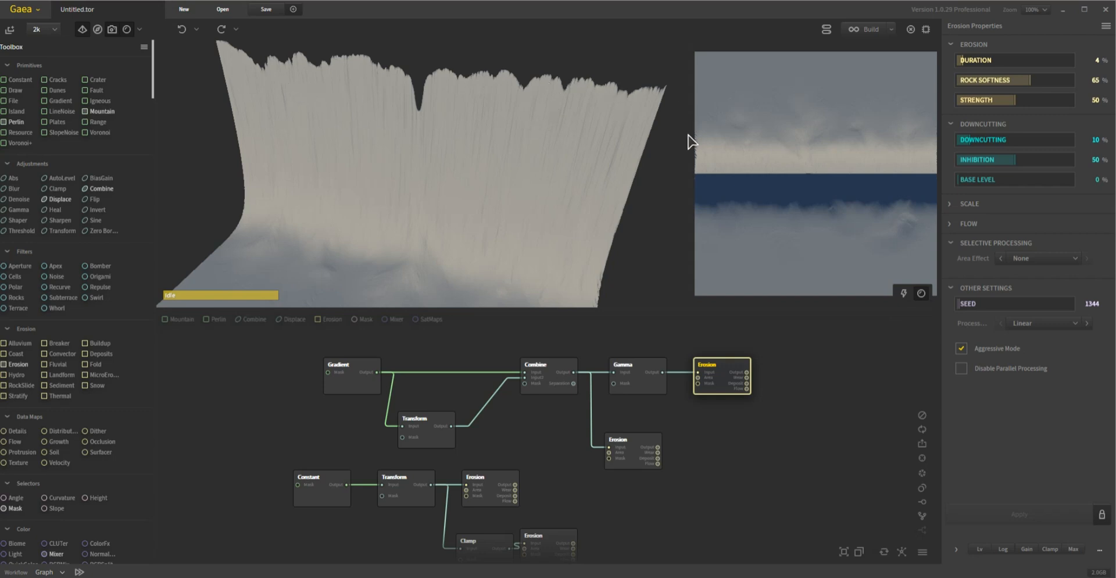
{"action": "mouse_move", "coordinate": [596, 201]}
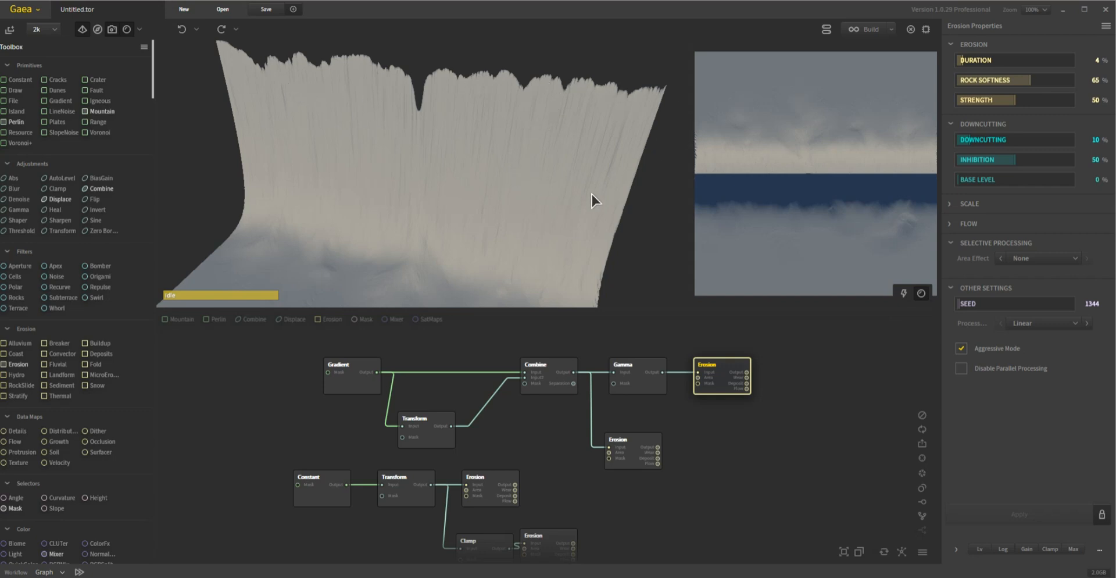
{"action": "mouse_move", "coordinate": [804, 205]}
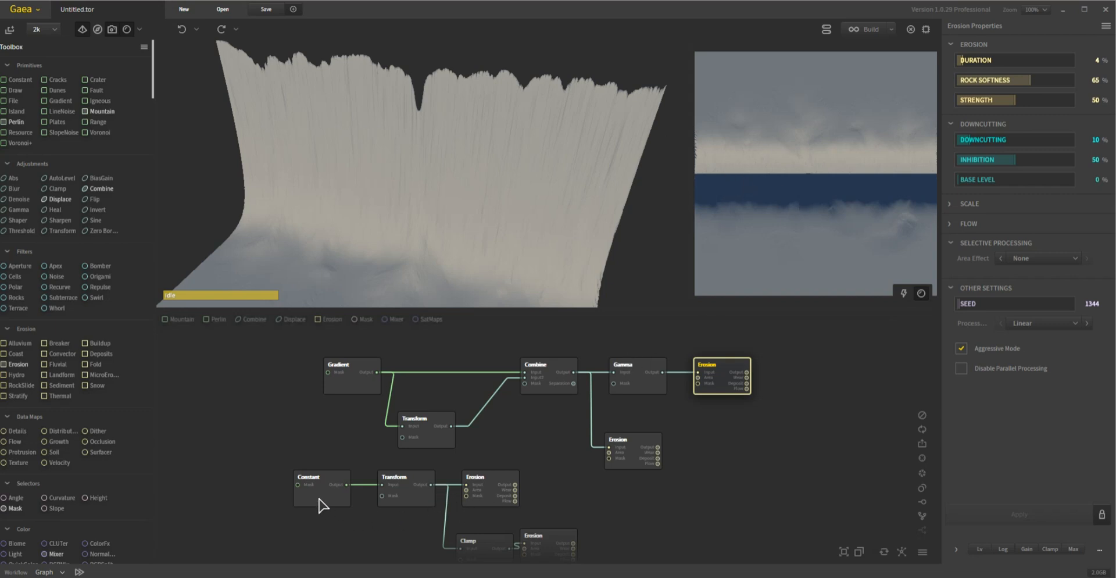
- Preview Constant, Transform and the Erosion they feed in the test chain
{"action": "left_click", "coordinate": [321, 487]}
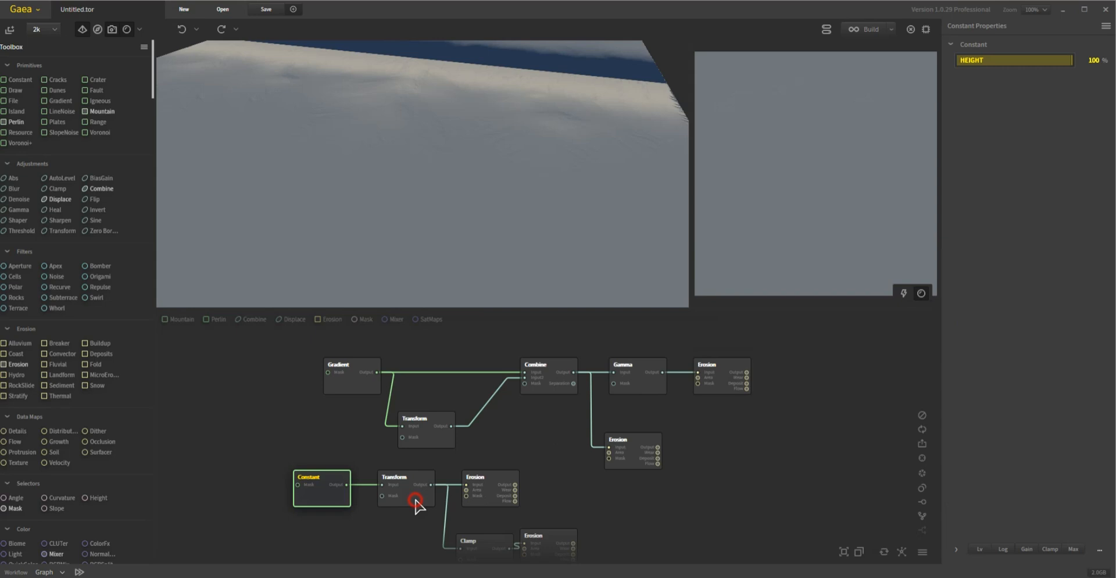
{"action": "left_click", "coordinate": [405, 488]}
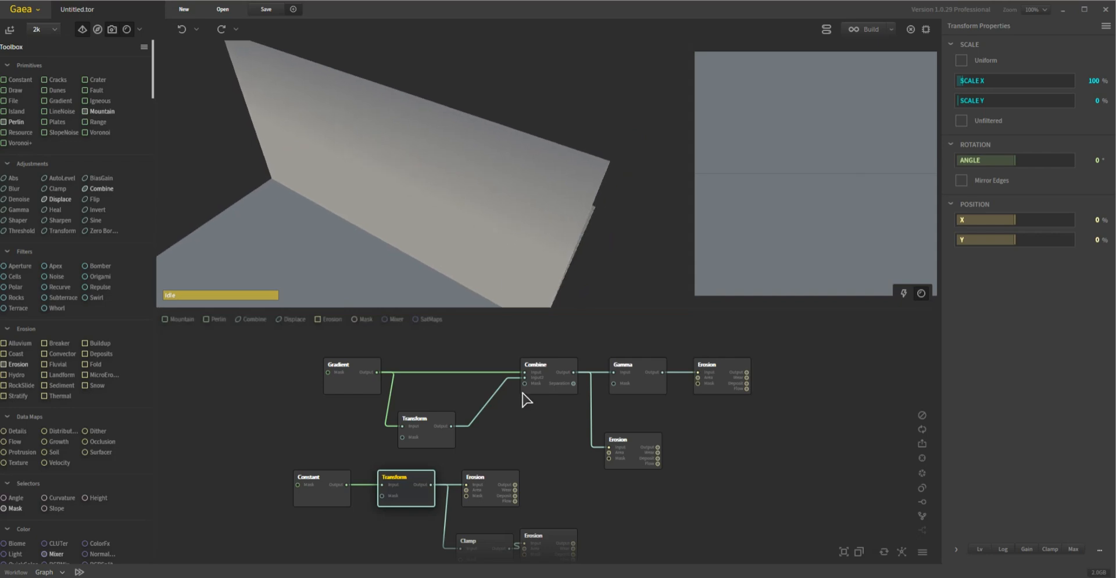
{"action": "left_click", "coordinate": [488, 475]}
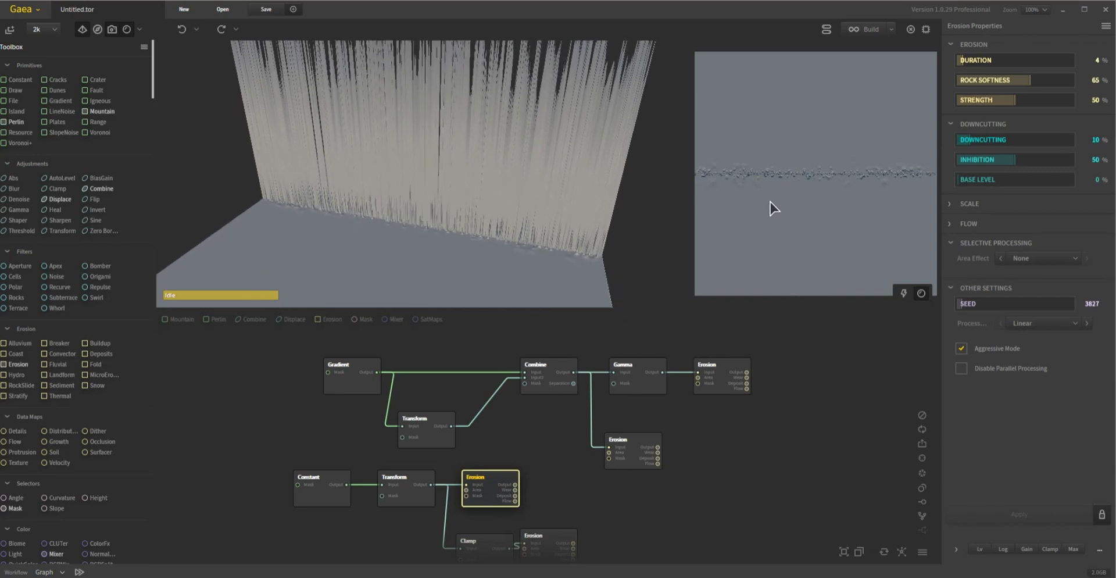
{"action": "mouse_move", "coordinate": [795, 186]}
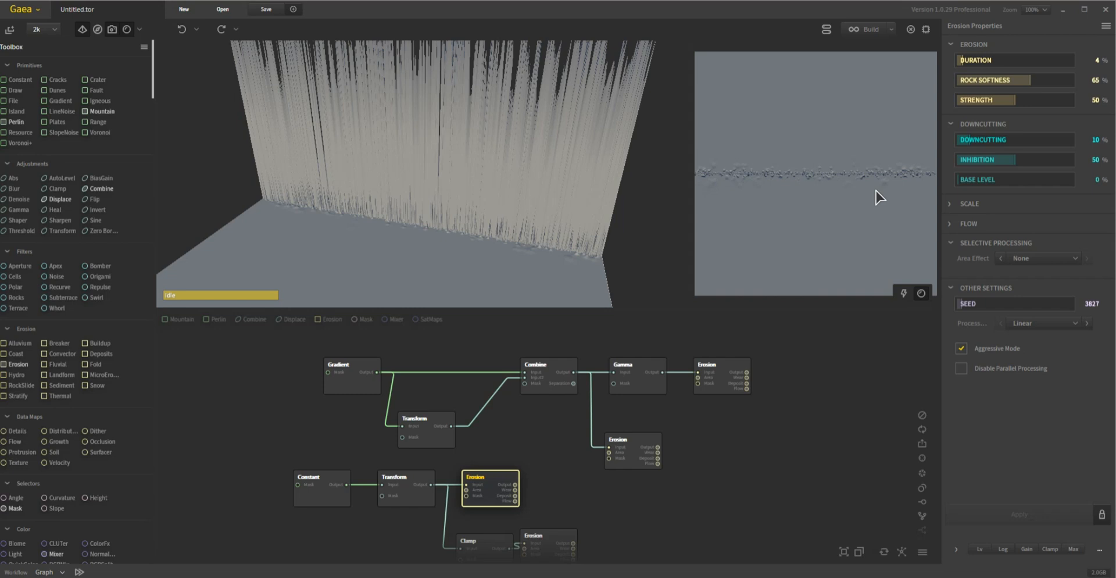
{"action": "mouse_move", "coordinate": [923, 178]}
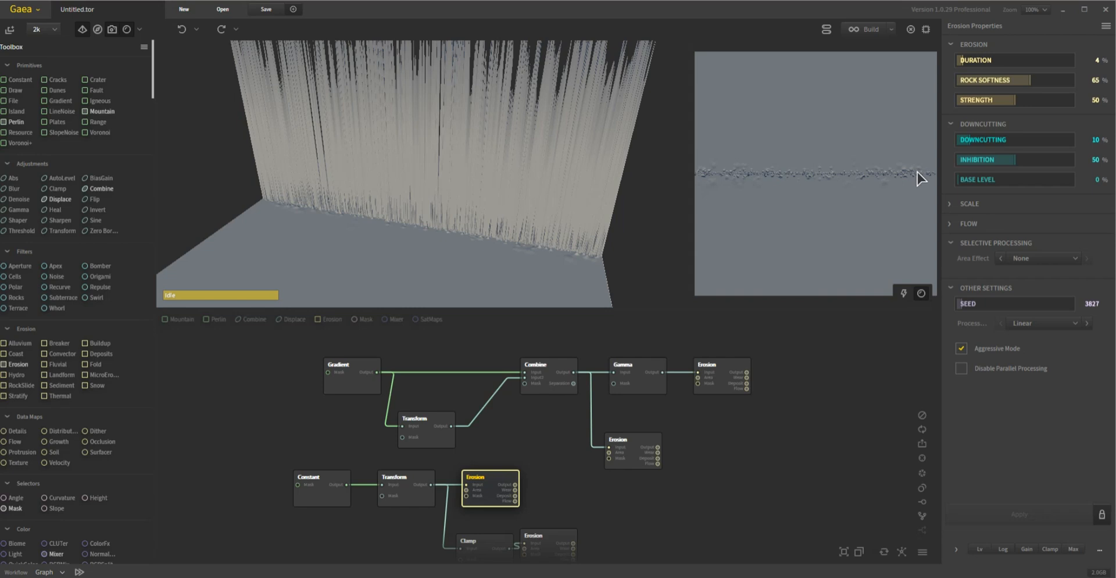
{"action": "mouse_move", "coordinate": [478, 239]}
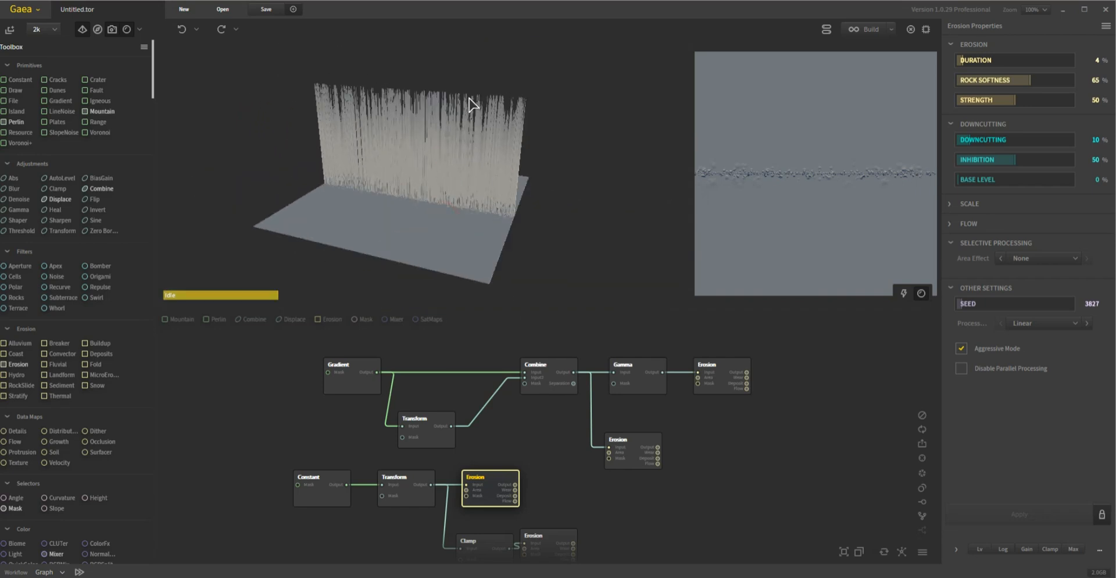
{"action": "mouse_move", "coordinate": [478, 434]}
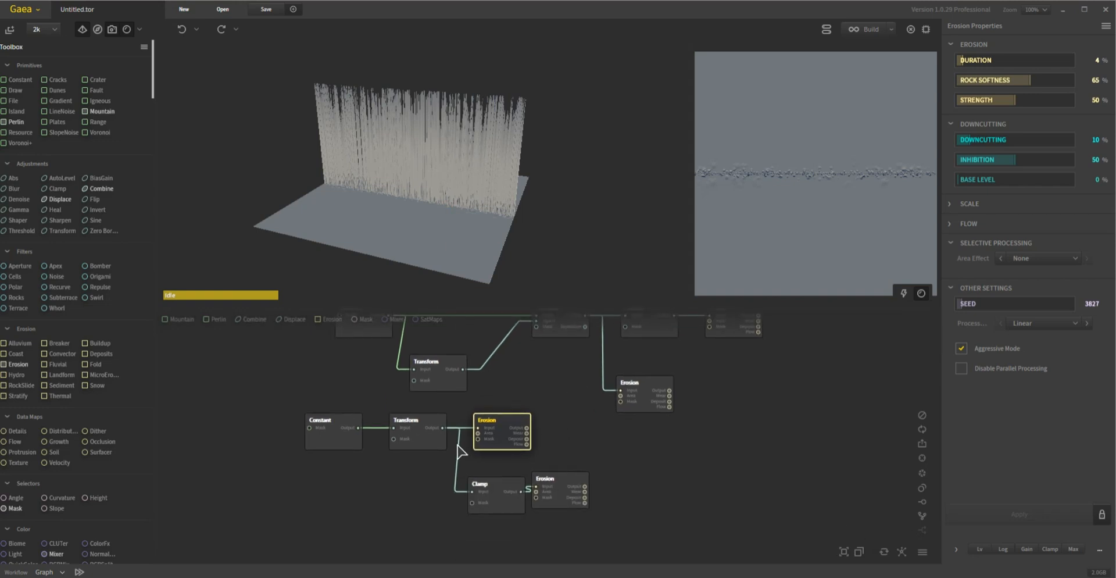
- Preview the flattened Transform, the 4% Clamp and the thin-ridge Erosion in turn
{"action": "left_click", "coordinate": [417, 431]}
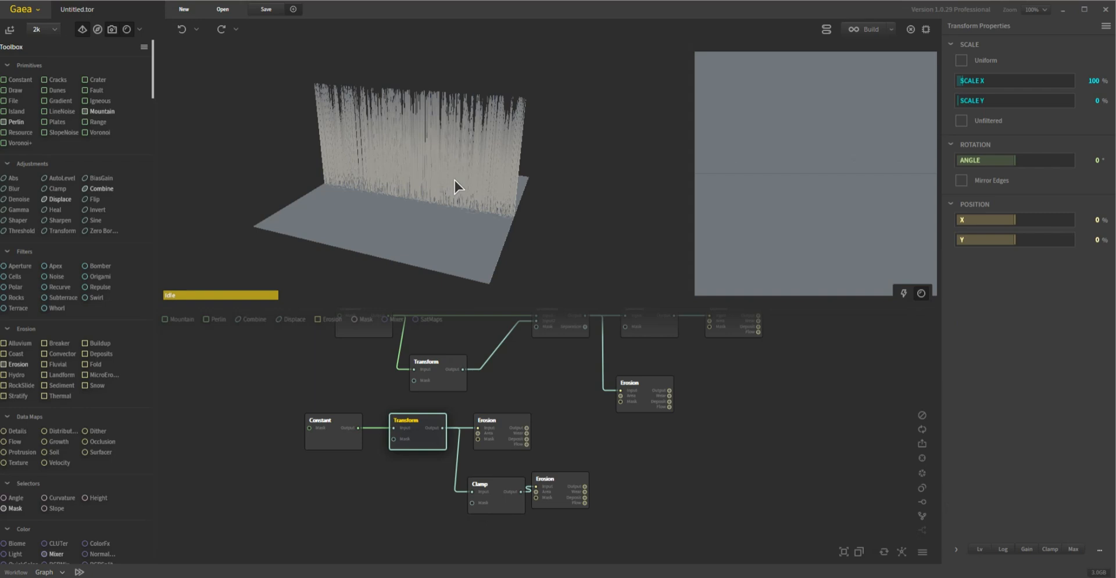
{"action": "left_click", "coordinate": [496, 494]}
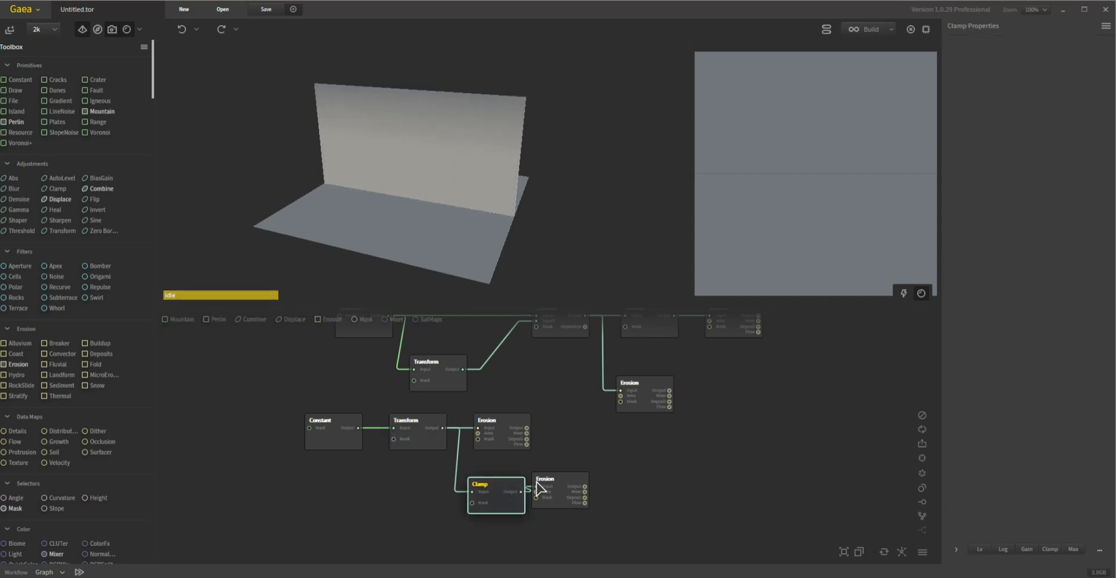
{"action": "left_click", "coordinate": [478, 484]}
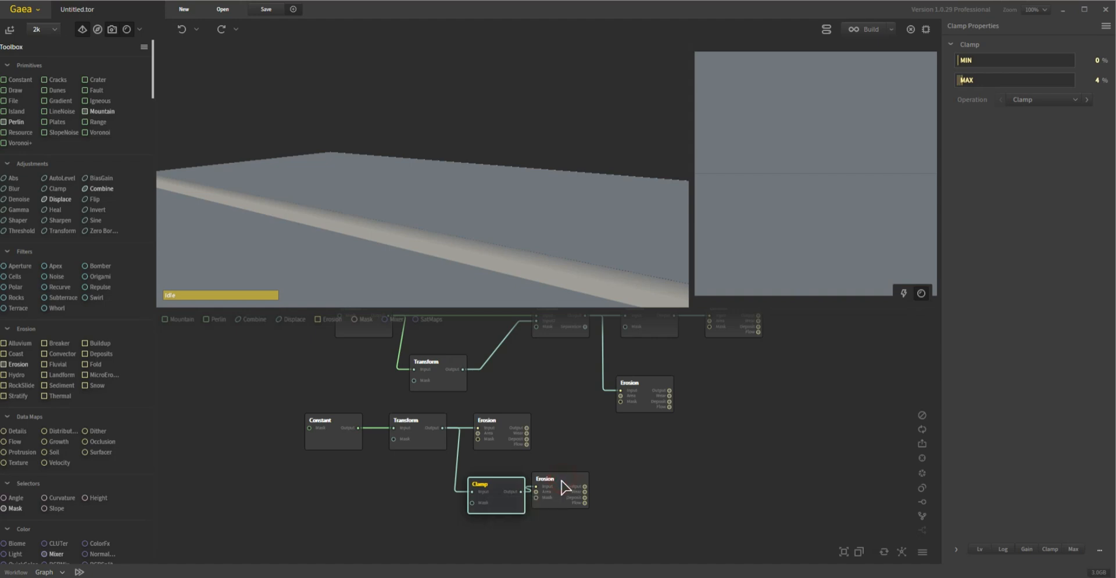
{"action": "left_click", "coordinate": [560, 490]}
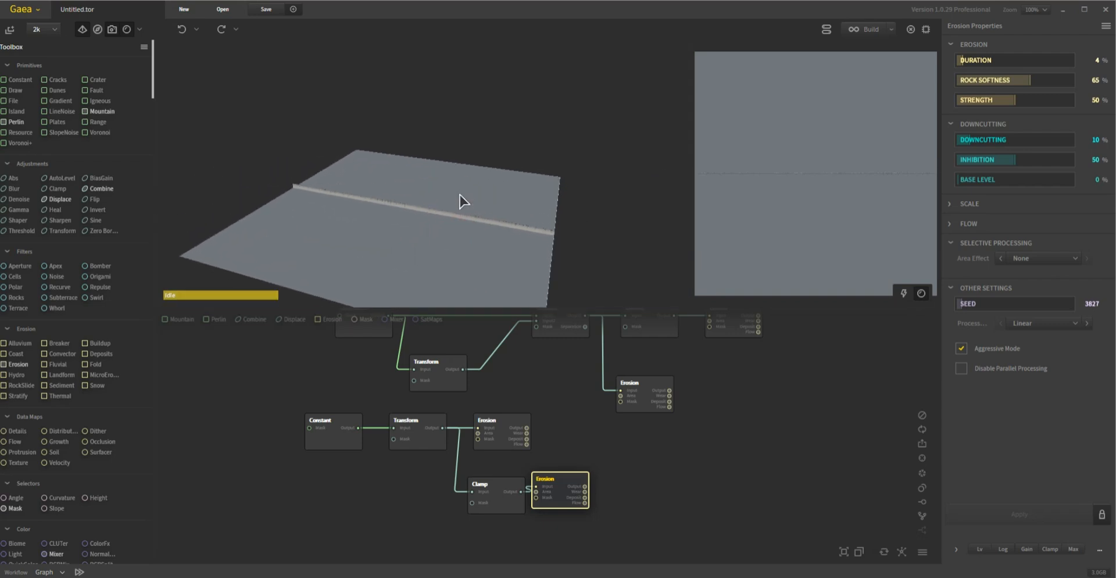
{"action": "mouse_move", "coordinate": [521, 310]}
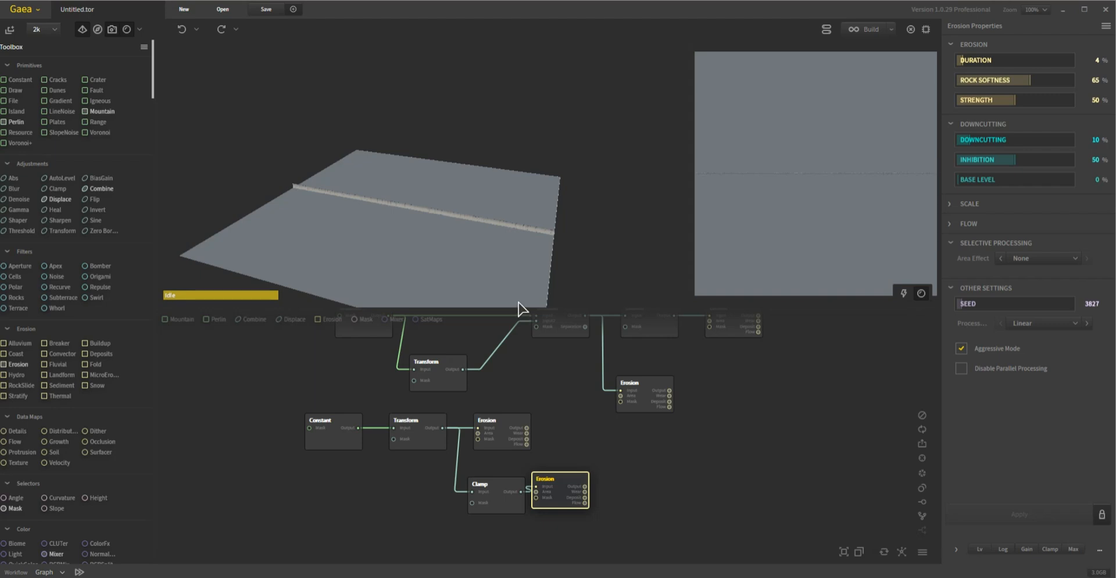
{"action": "mouse_move", "coordinate": [622, 441]}
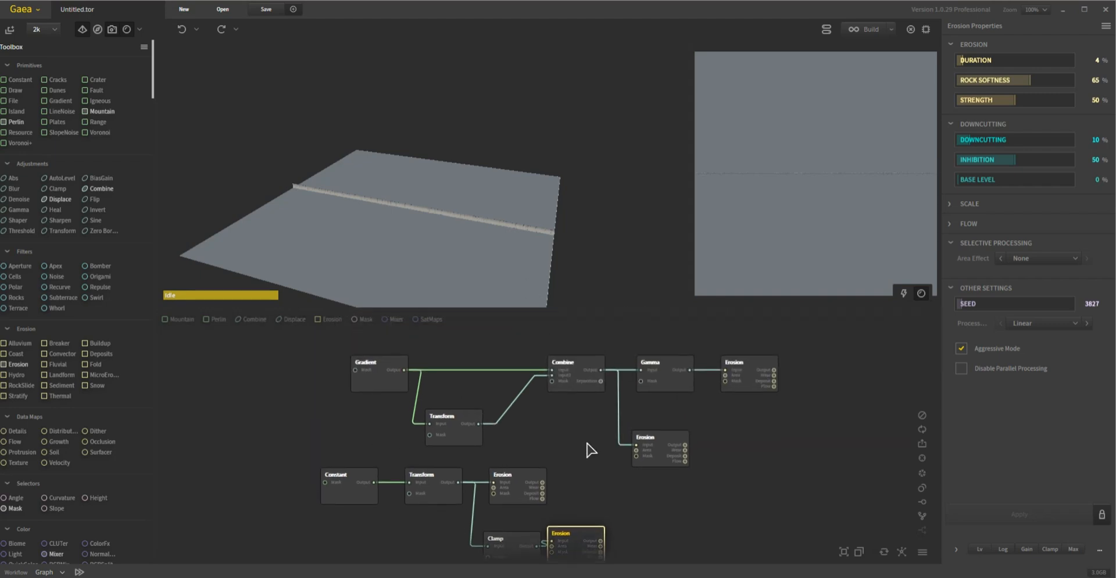
- Preview Gamma's smooth wall, shift the final Erosion right, and view its spiky crest
{"action": "left_click", "coordinate": [664, 361]}
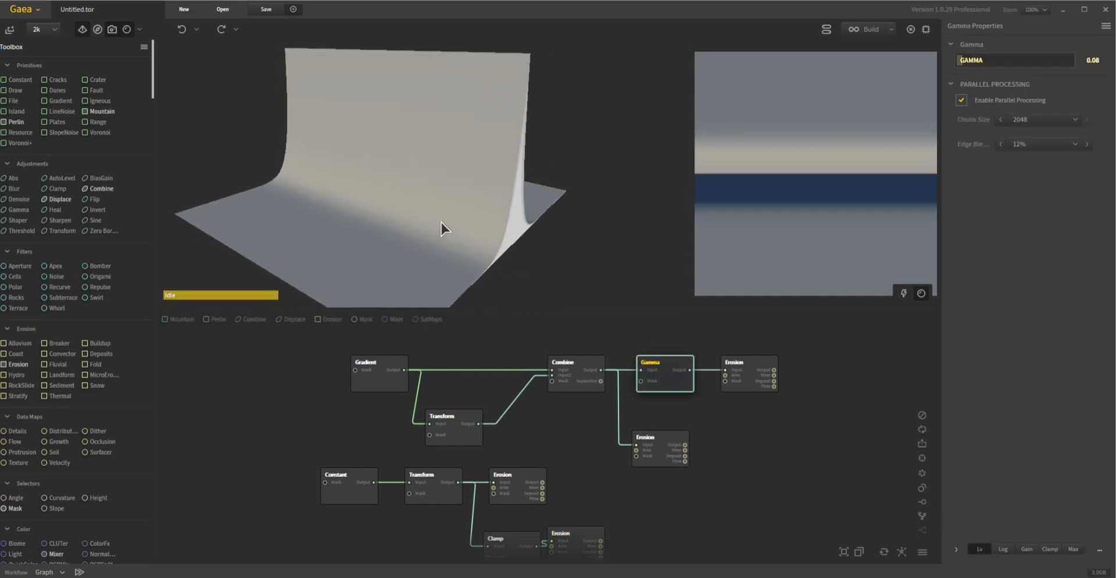
{"action": "left_click_drag", "start_coordinate": [442, 228], "coordinate": [424, 235]}
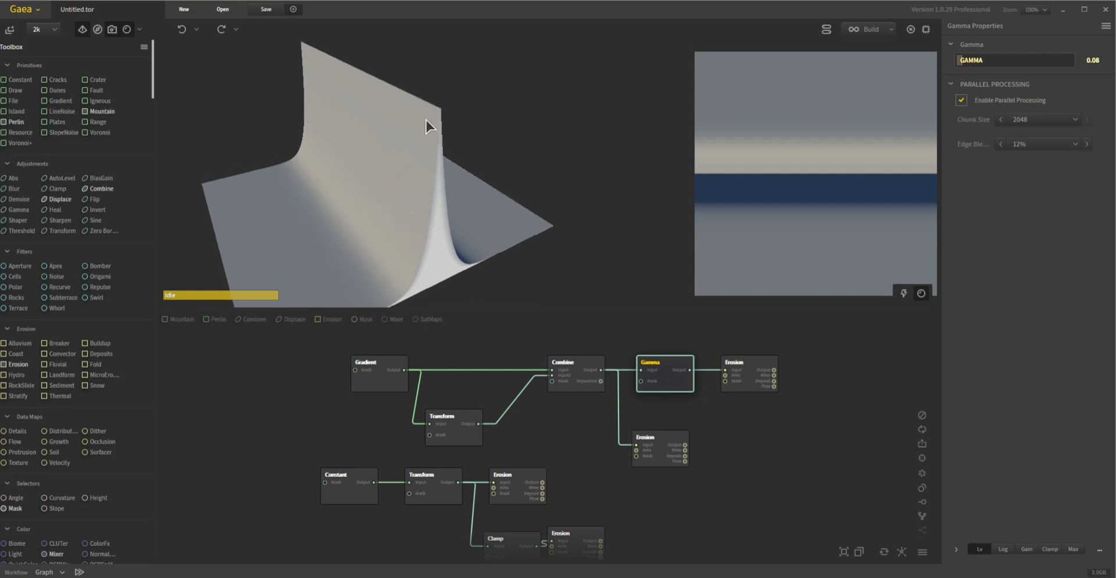
{"action": "mouse_move", "coordinate": [403, 160]}
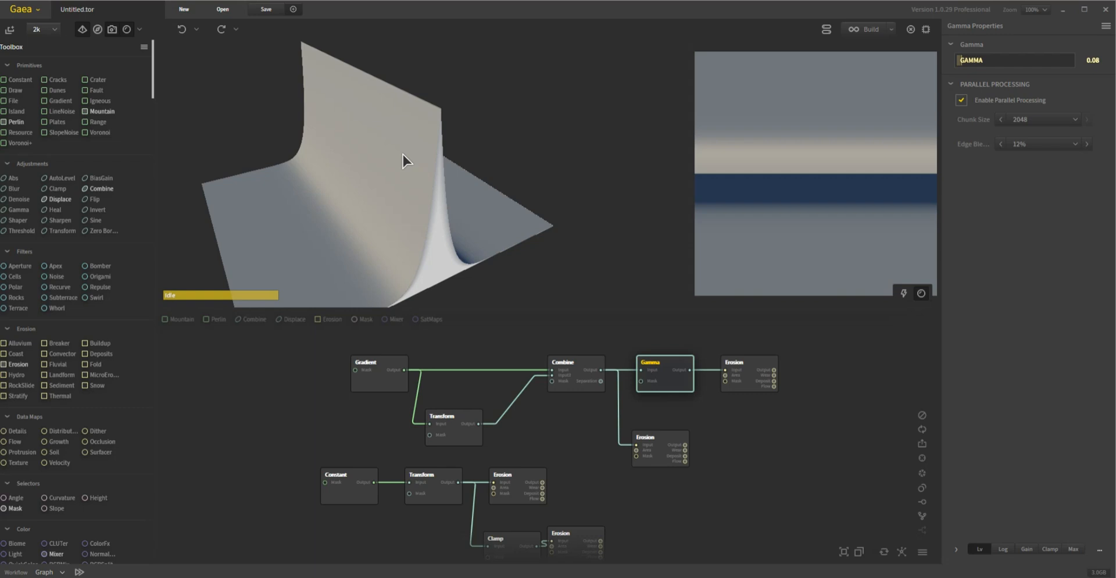
{"action": "mouse_move", "coordinate": [446, 157]}
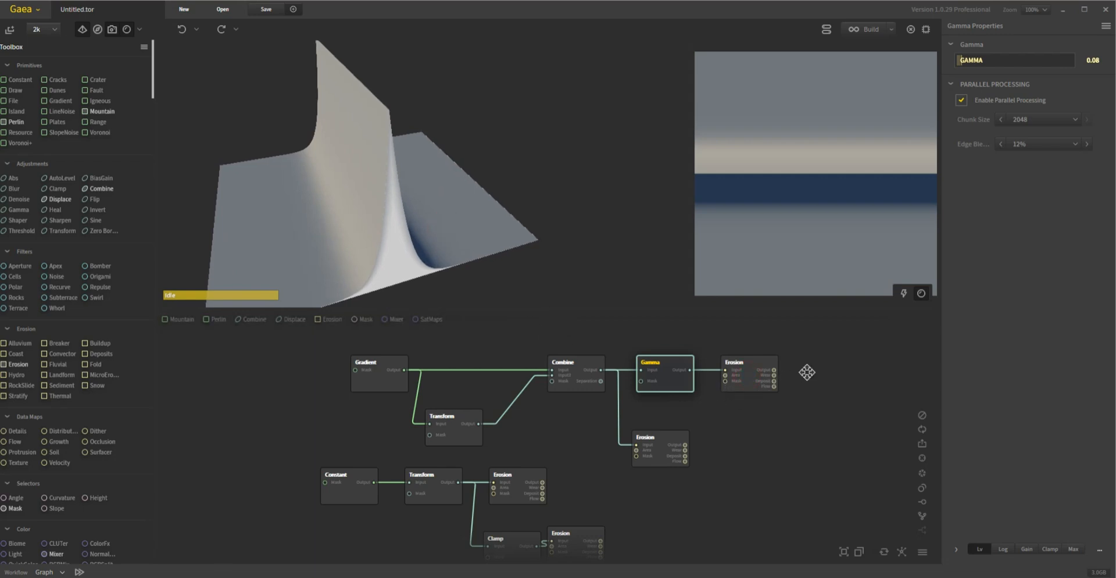
{"action": "left_click", "coordinate": [820, 374]}
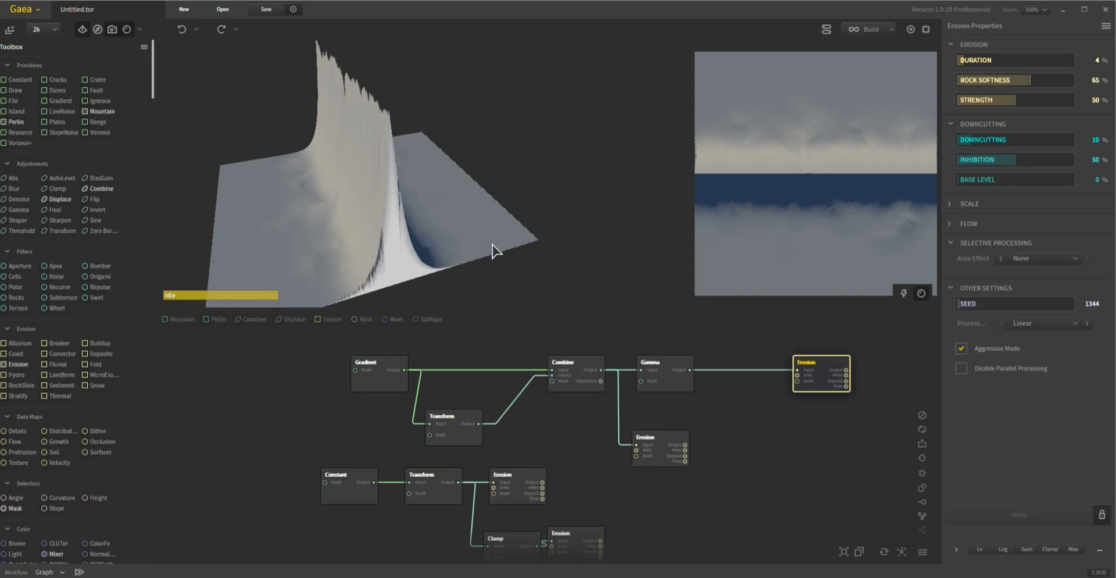
{"action": "left_click_drag", "start_coordinate": [497, 252], "coordinate": [463, 160]}
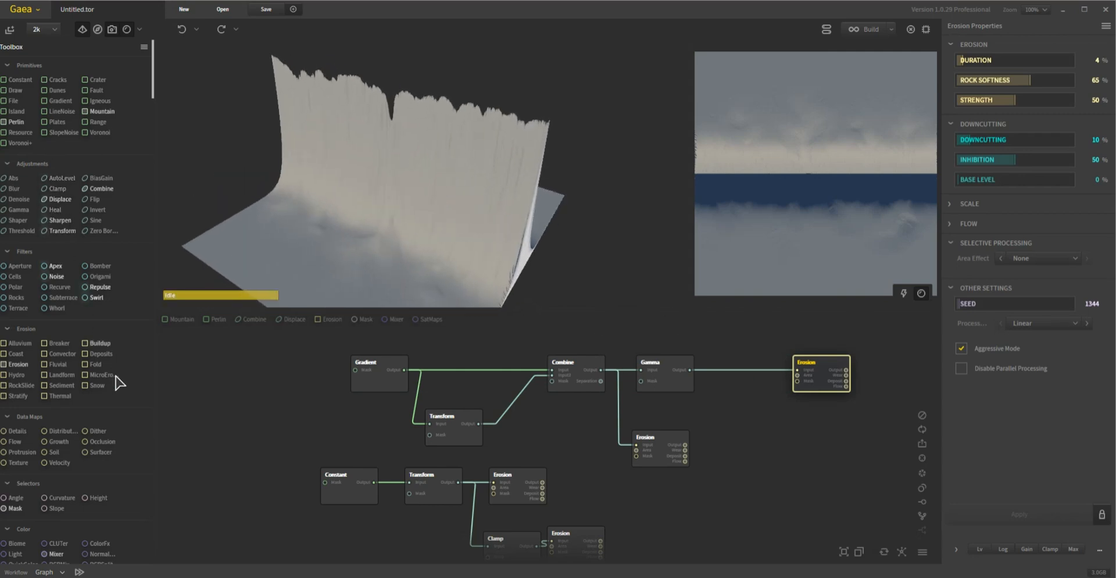
{"action": "scroll", "scroll_direction": "down", "scroll_amount": 3}
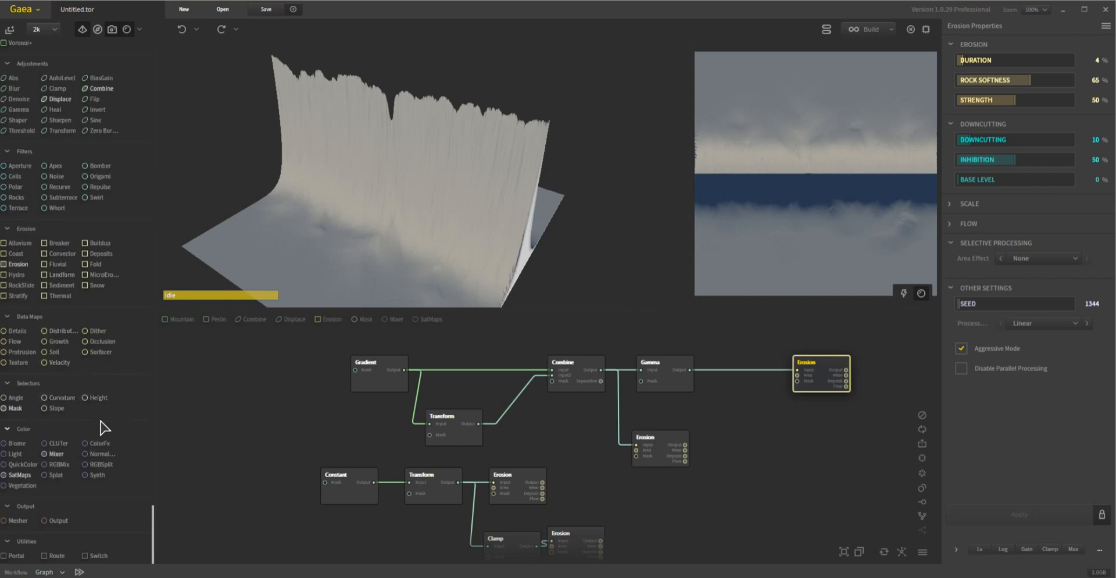
{"action": "mouse_move", "coordinate": [59, 420]}
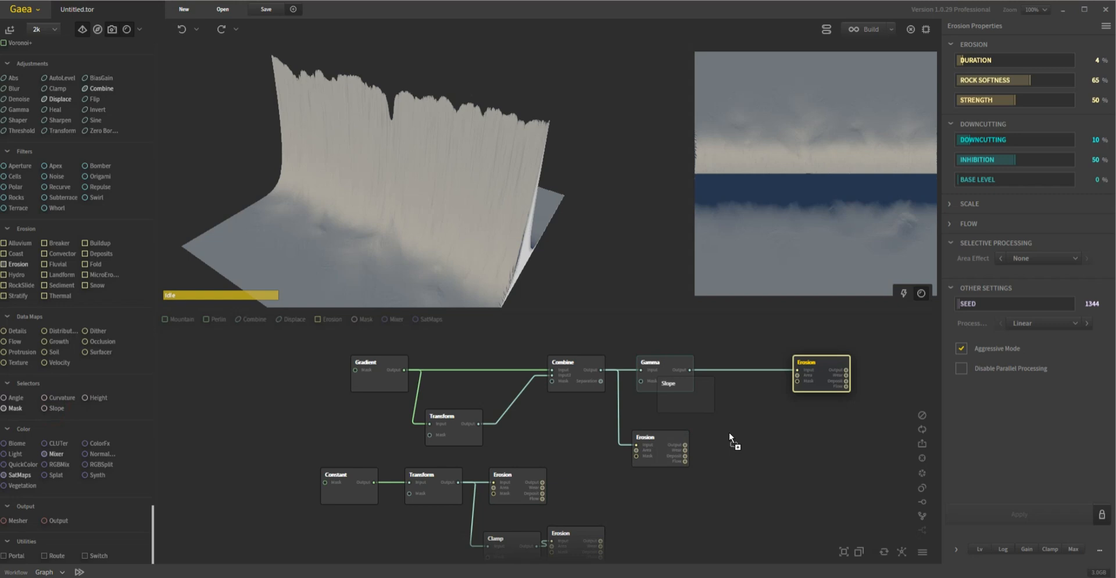
- Add a Slope node off Gamma with Min and Max 90 and 1% falloff to isolate steep faces
{"action": "left_click", "coordinate": [748, 437]}
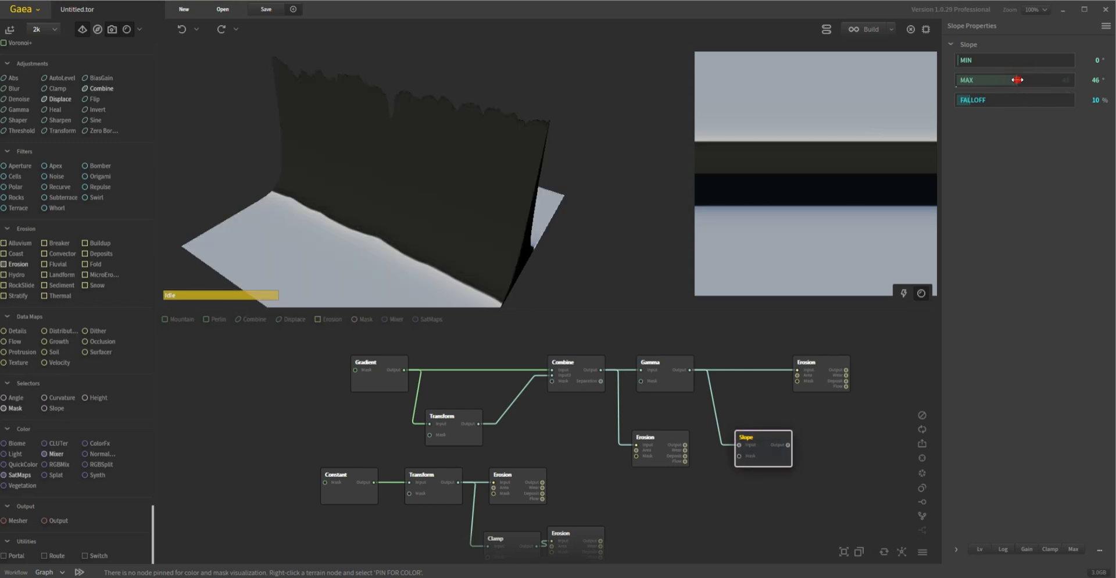
{"action": "left_click_drag", "start_coordinate": [1019, 80], "coordinate": [1054, 80]}
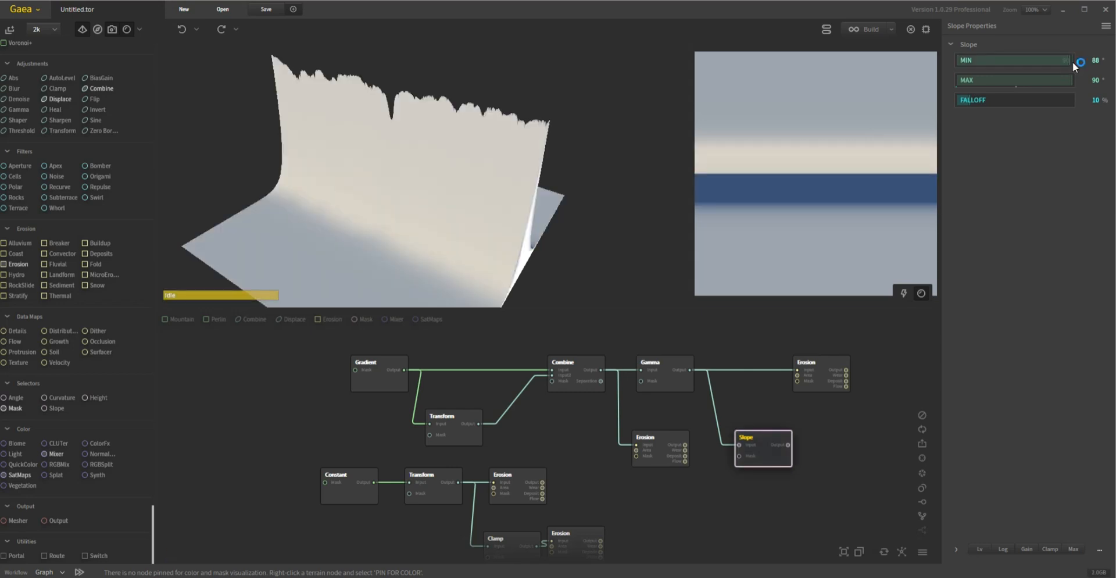
{"action": "left_click_drag", "start_coordinate": [1060, 60], "coordinate": [1074, 59]}
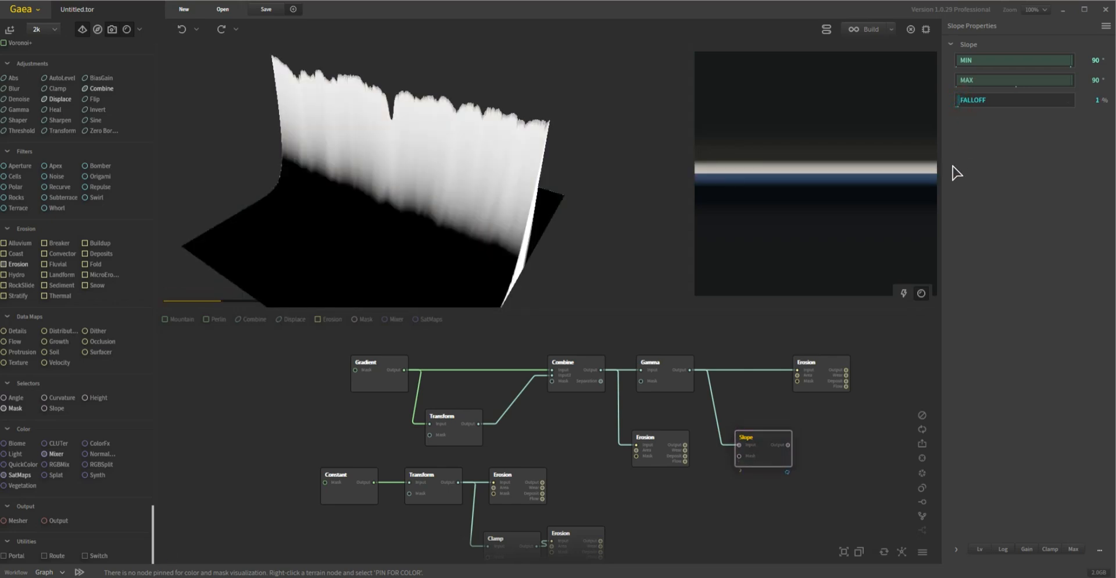
{"action": "left_click", "coordinate": [761, 437]}
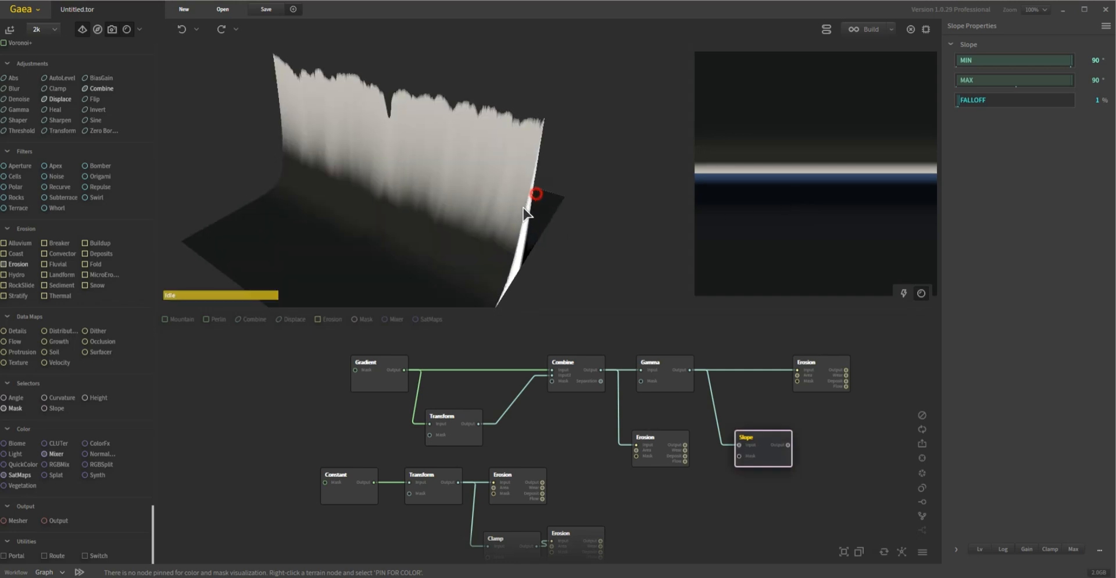
{"action": "left_click_drag", "start_coordinate": [535, 193], "coordinate": [539, 221]}
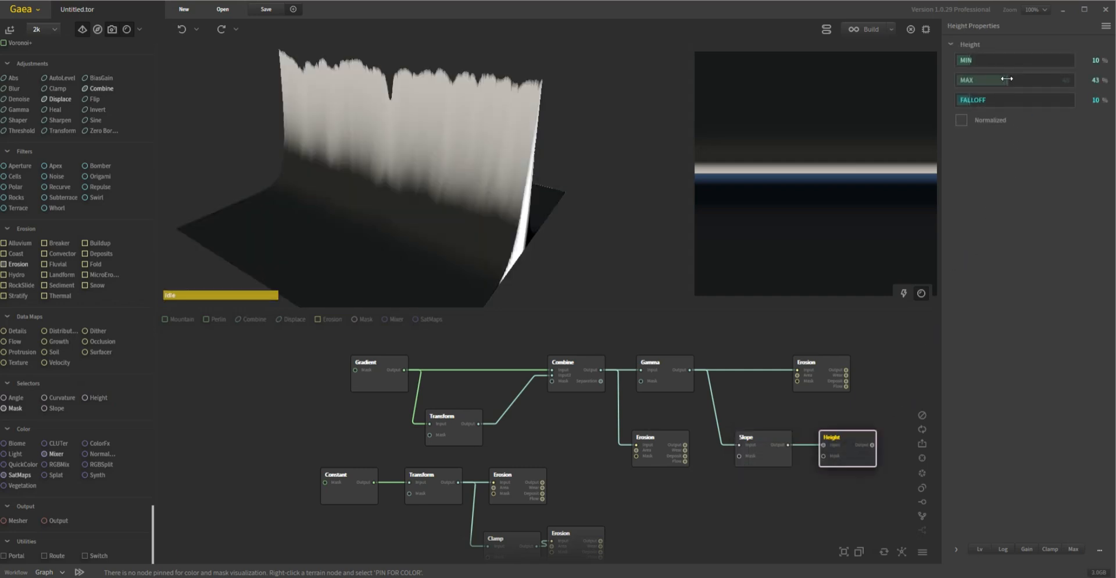
- Set the Height mask range to the top band with minimum 90%
{"action": "left_click_drag", "start_coordinate": [1019, 80], "coordinate": [1068, 80]}
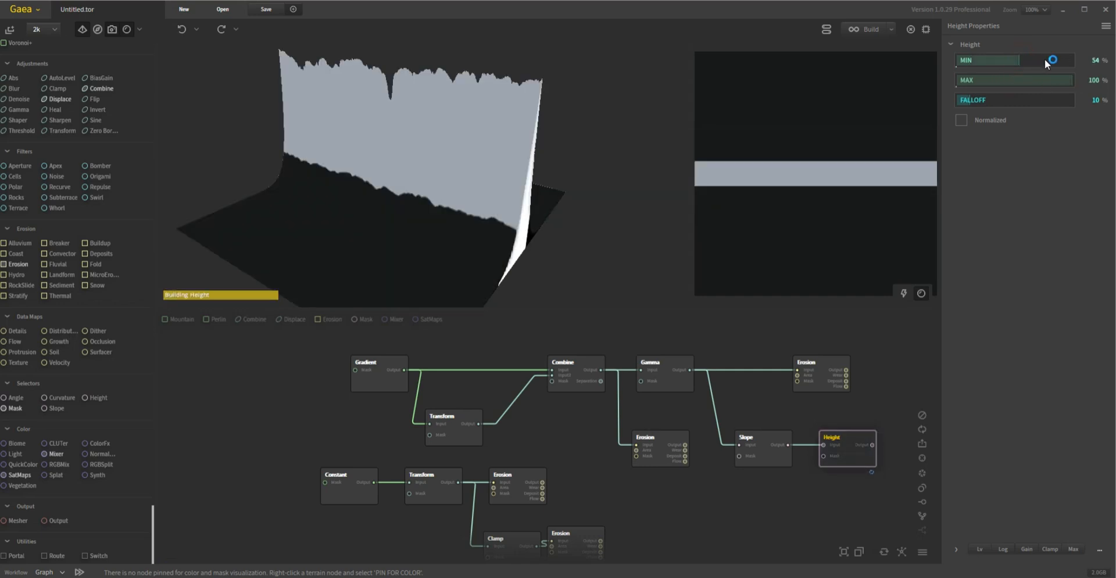
{"action": "left_click_drag", "start_coordinate": [1040, 59], "coordinate": [1067, 60]}
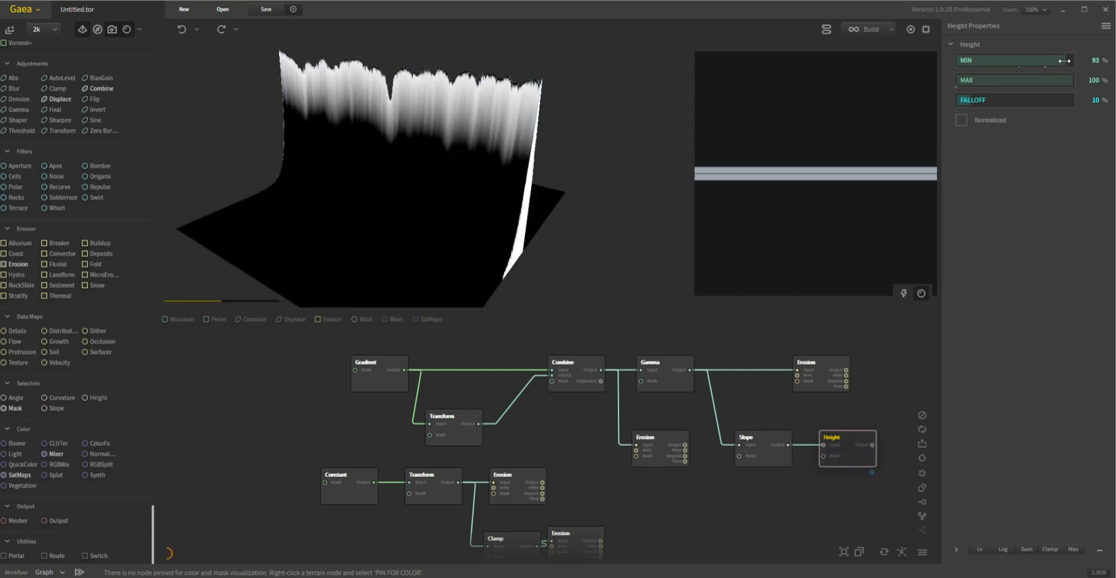
{"action": "left_click_drag", "start_coordinate": [1071, 61], "coordinate": [1066, 60]}
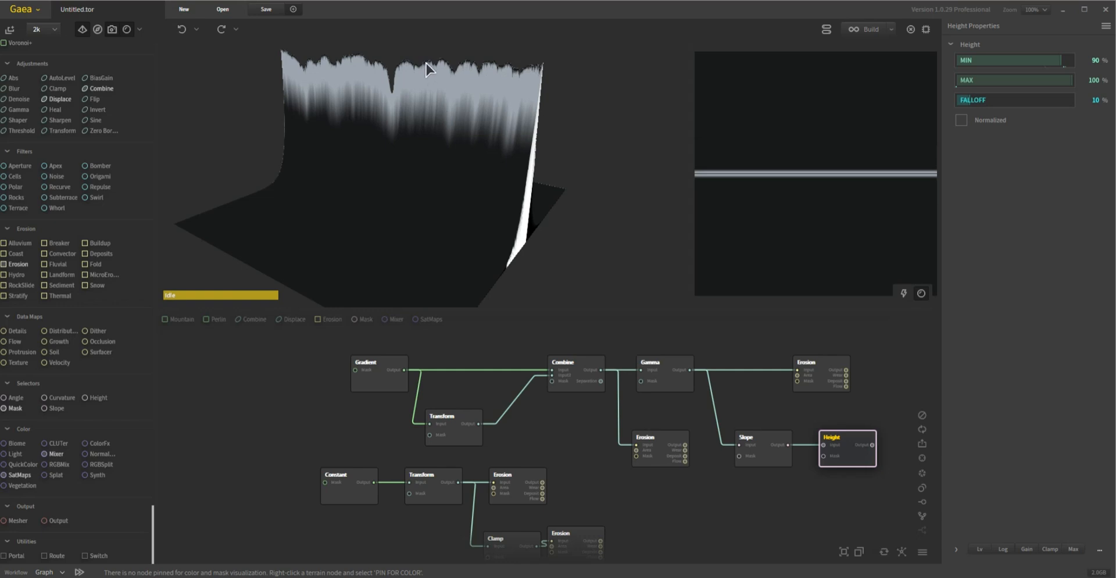
{"action": "mouse_move", "coordinate": [802, 480]}
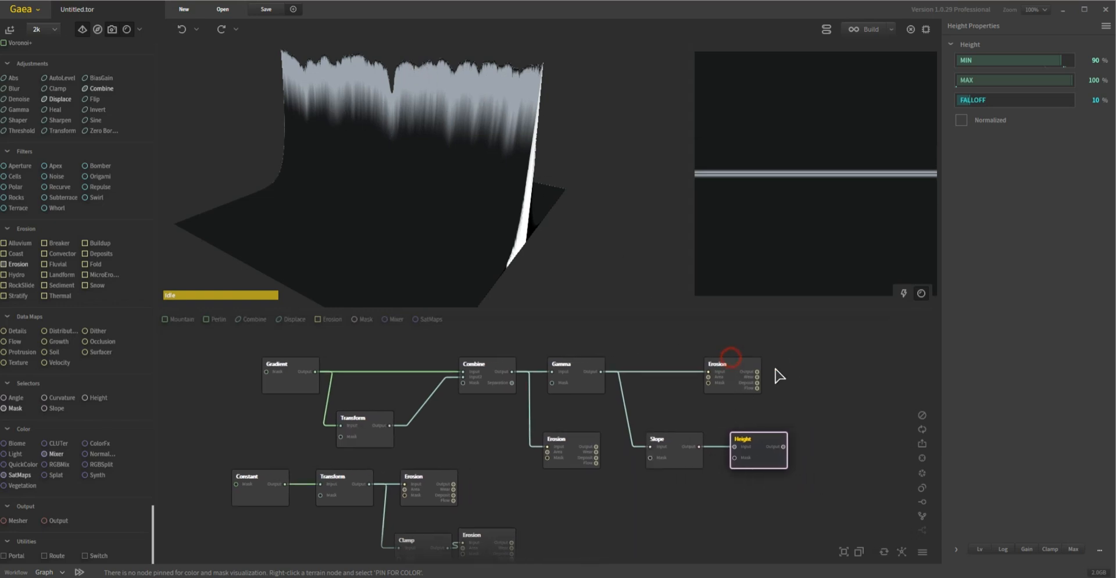
- Move Erosion right, insert a Blur after Gamma and wire Height into its mask input
{"action": "left_click", "coordinate": [732, 364]}
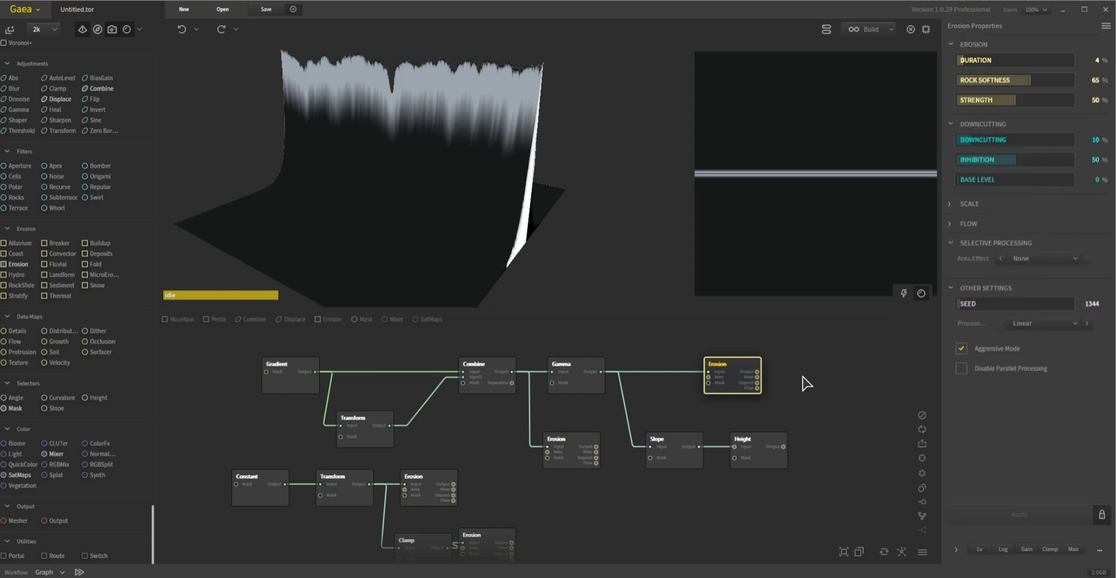
{"action": "left_click_drag", "start_coordinate": [731, 375], "coordinate": [855, 392]}
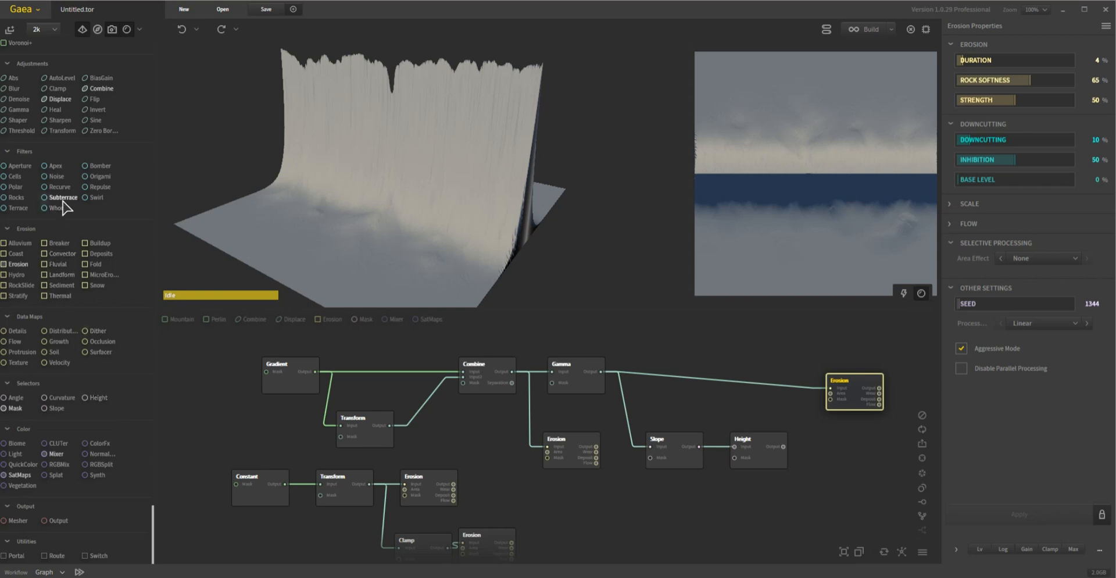
{"action": "mouse_move", "coordinate": [151, 364]}
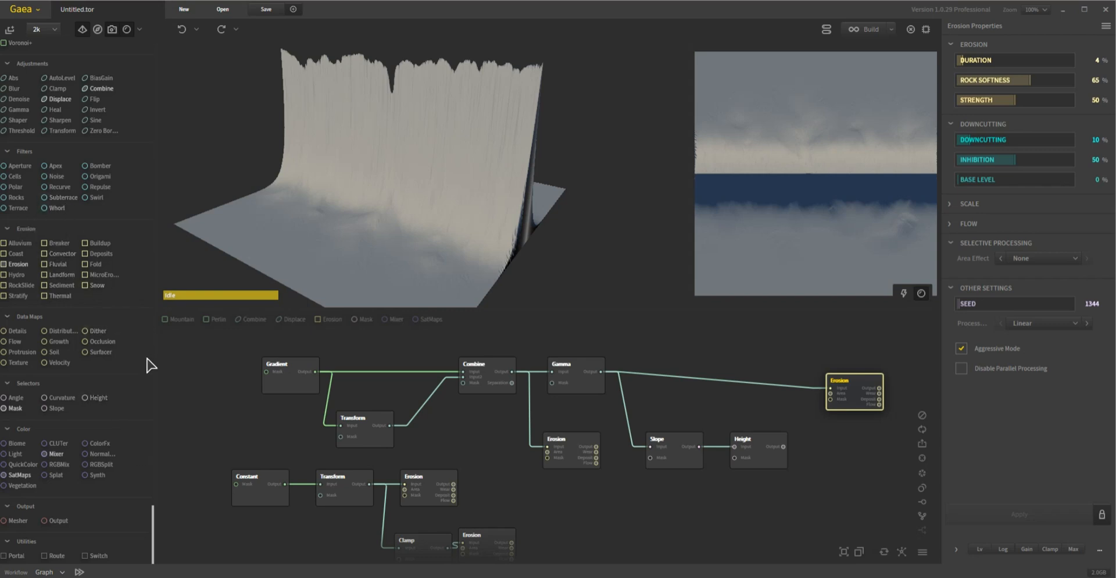
{"action": "mouse_move", "coordinate": [60, 228]}
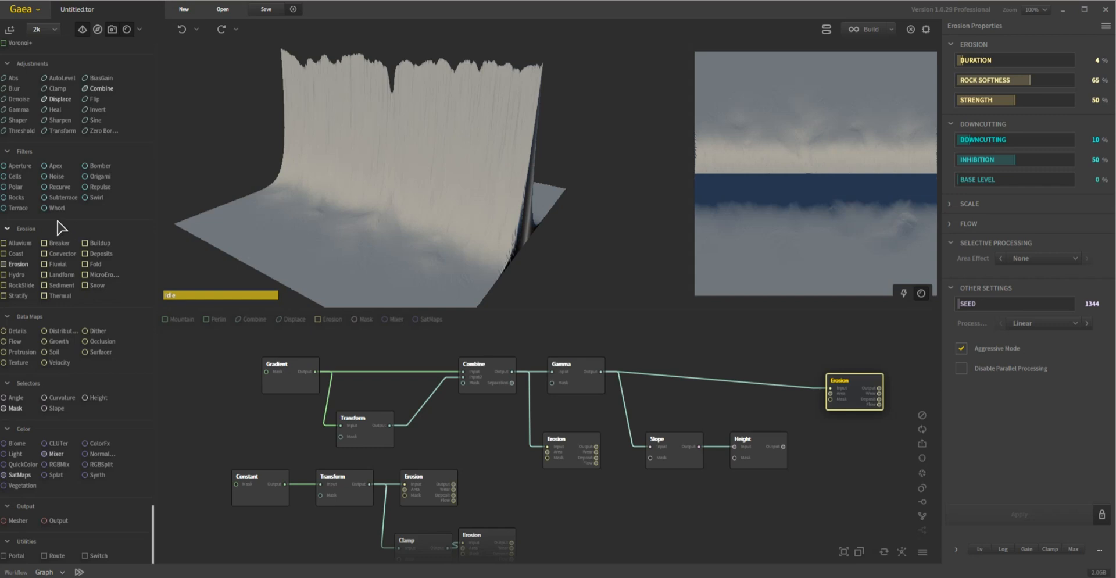
{"action": "mouse_move", "coordinate": [120, 161]}
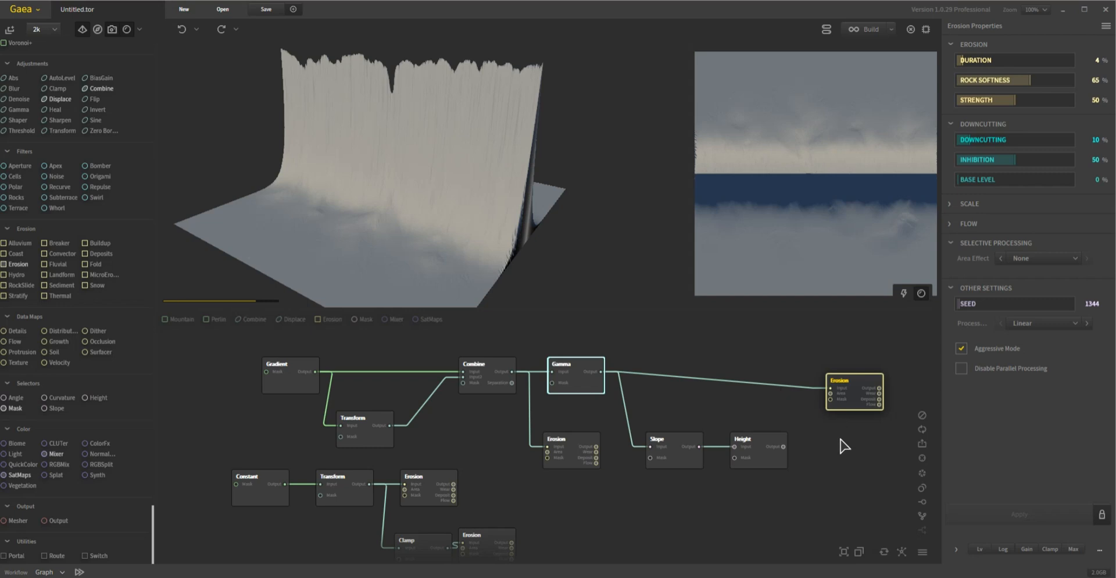
{"action": "left_click", "coordinate": [658, 373]}
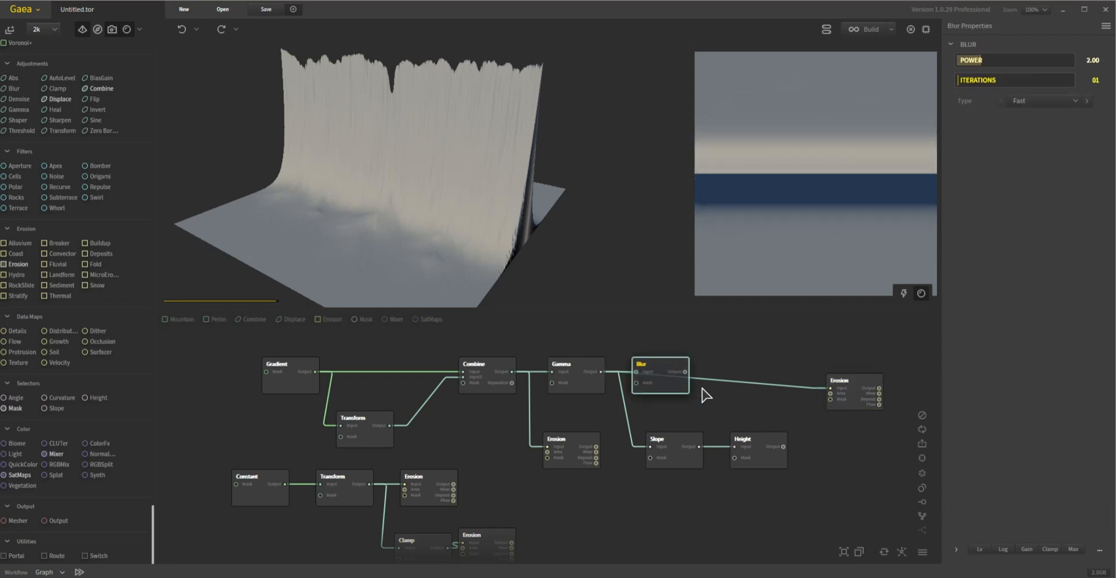
{"action": "left_click_drag", "start_coordinate": [659, 364], "coordinate": [743, 364]}
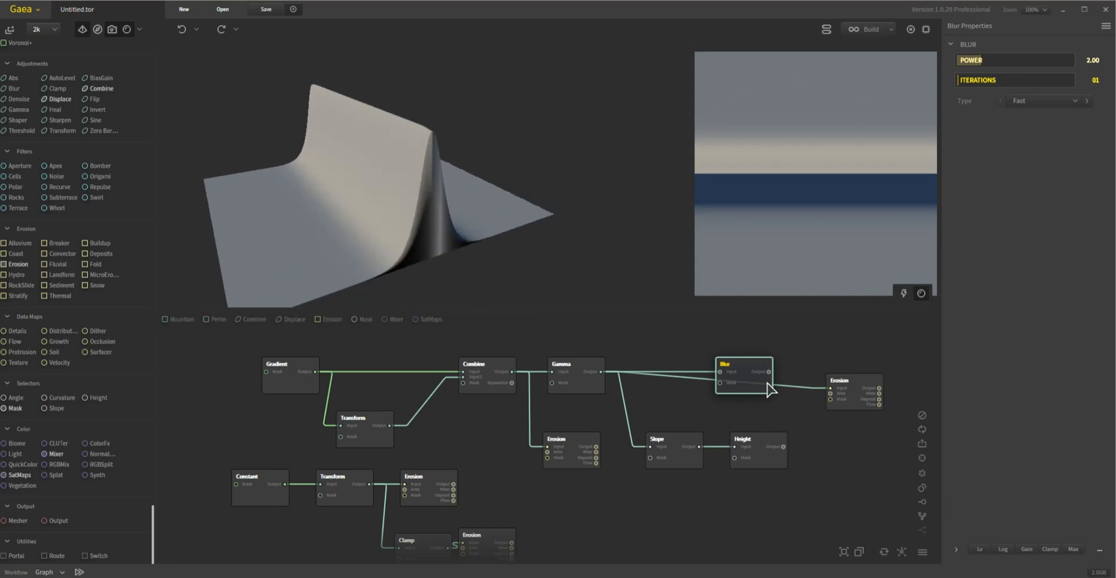
{"action": "left_click_drag", "start_coordinate": [743, 364], "coordinate": [759, 373]}
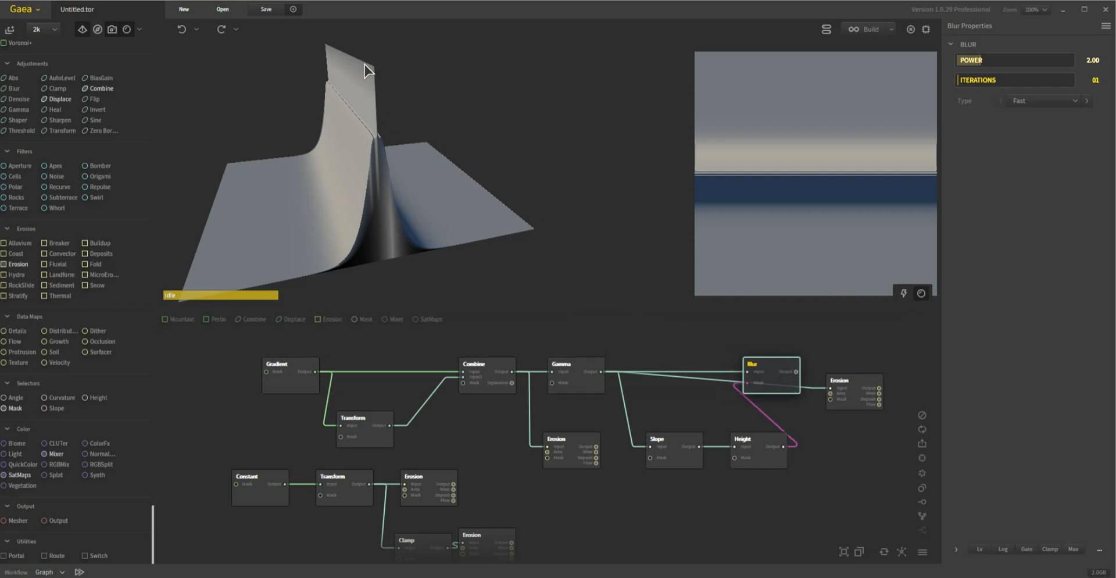
- Preview the final Erosion and insert a Blur at power 0.81 between Slope and Height
{"action": "left_click", "coordinate": [853, 380]}
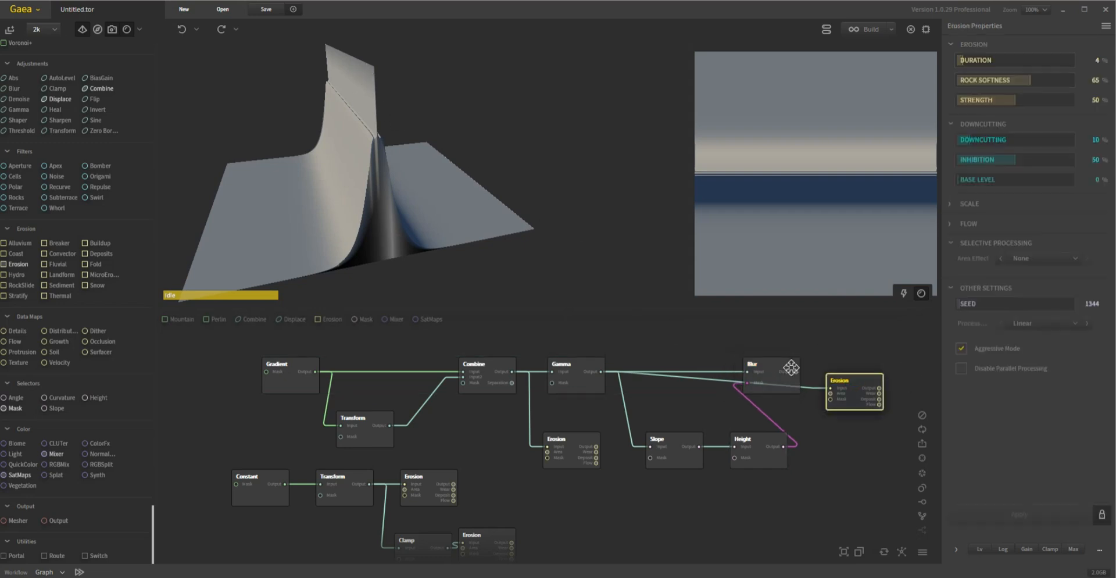
{"action": "left_click", "coordinate": [769, 364]}
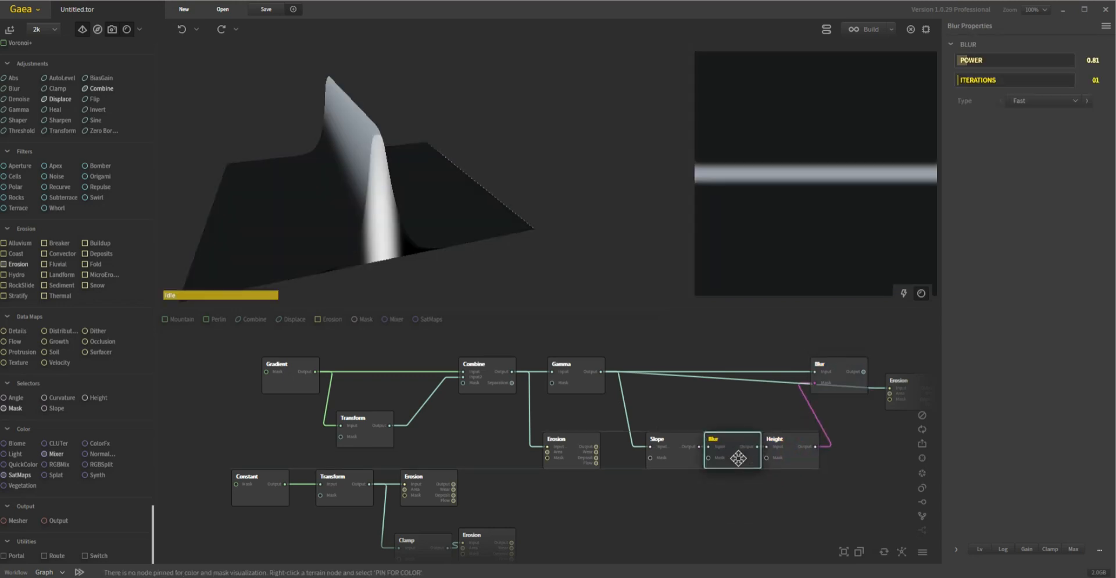
- Review the Slope, Blur and Height nodes, then preview the masked Blur's wavier eroded crest
{"action": "left_click", "coordinate": [656, 438]}
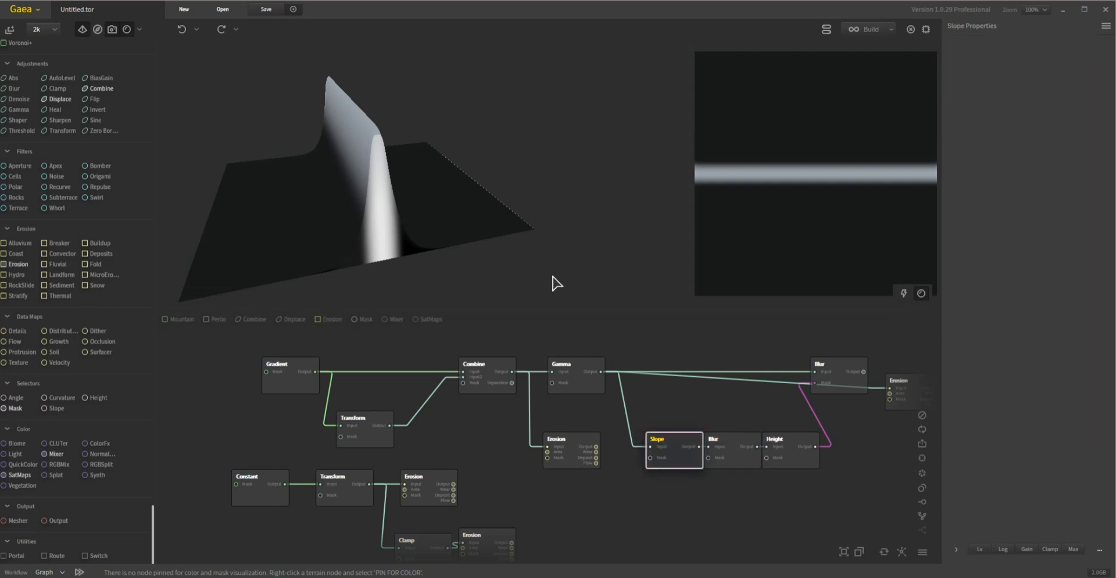
{"action": "left_click", "coordinate": [673, 437]}
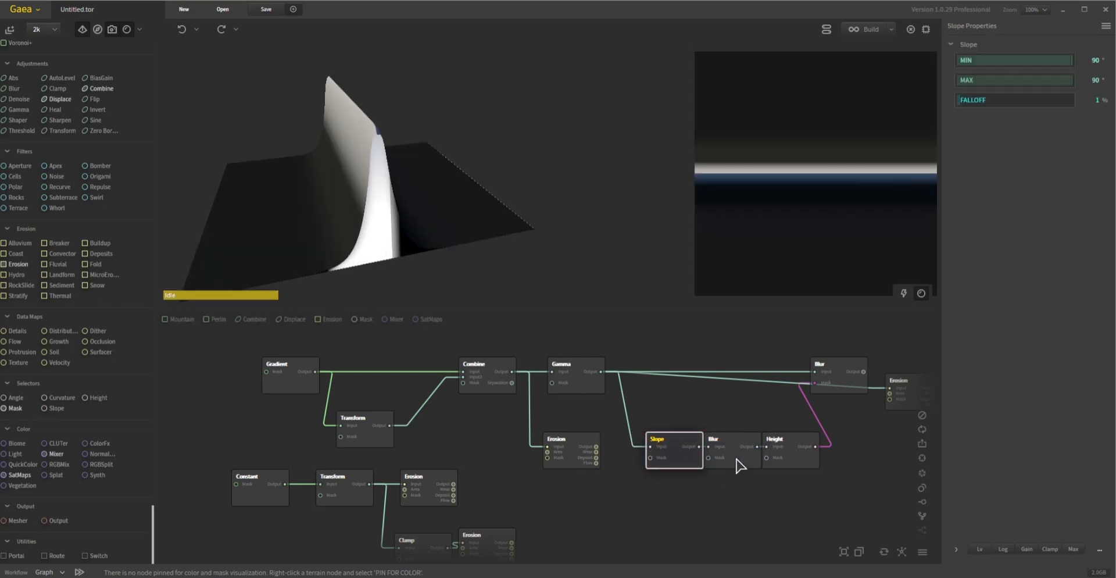
{"action": "mouse_move", "coordinate": [694, 433]}
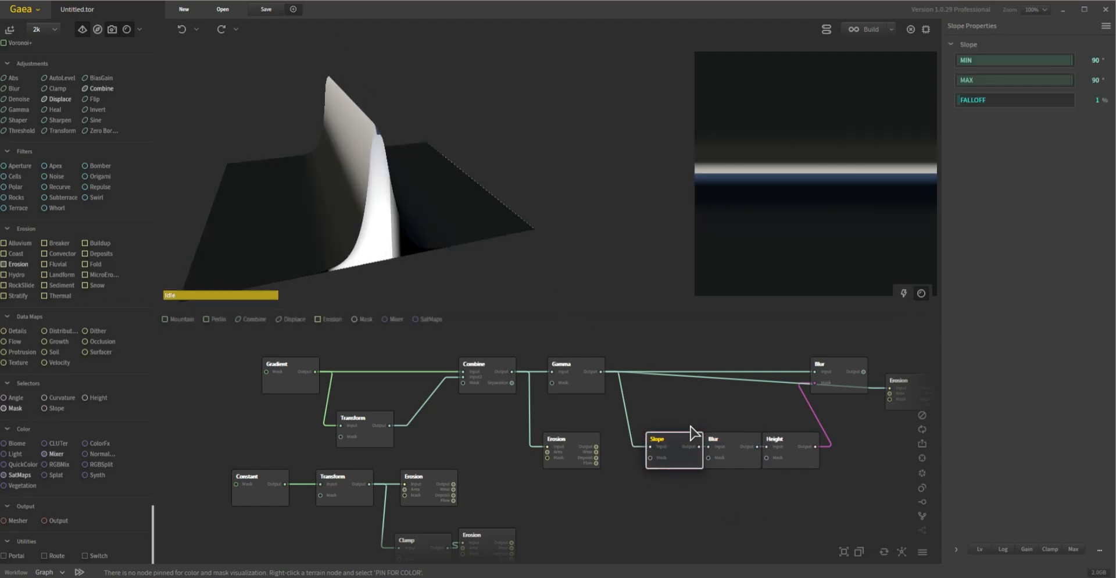
{"action": "left_click", "coordinate": [713, 440]}
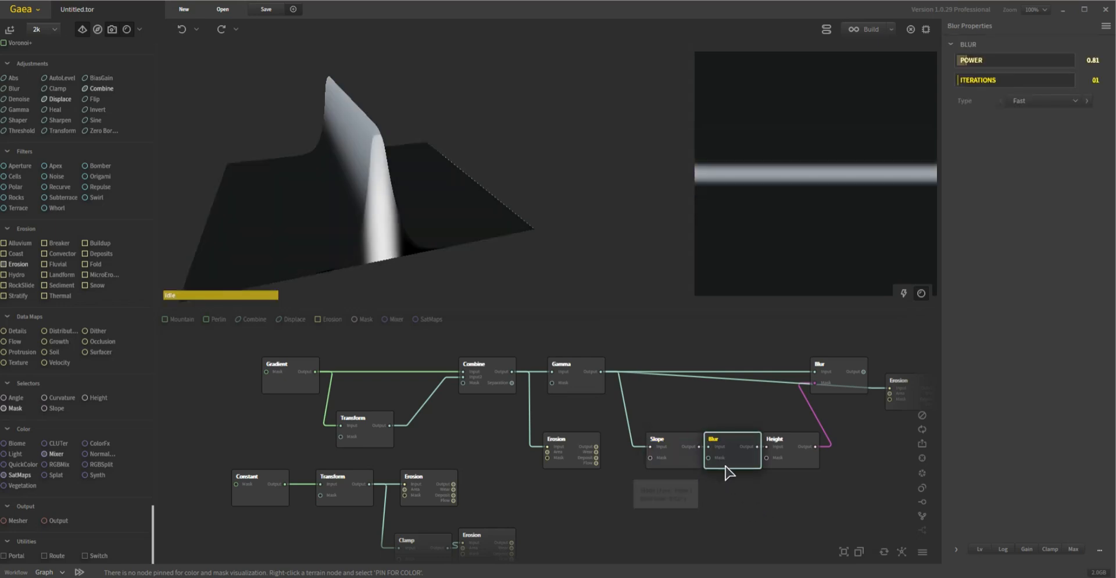
{"action": "left_click", "coordinate": [788, 440]}
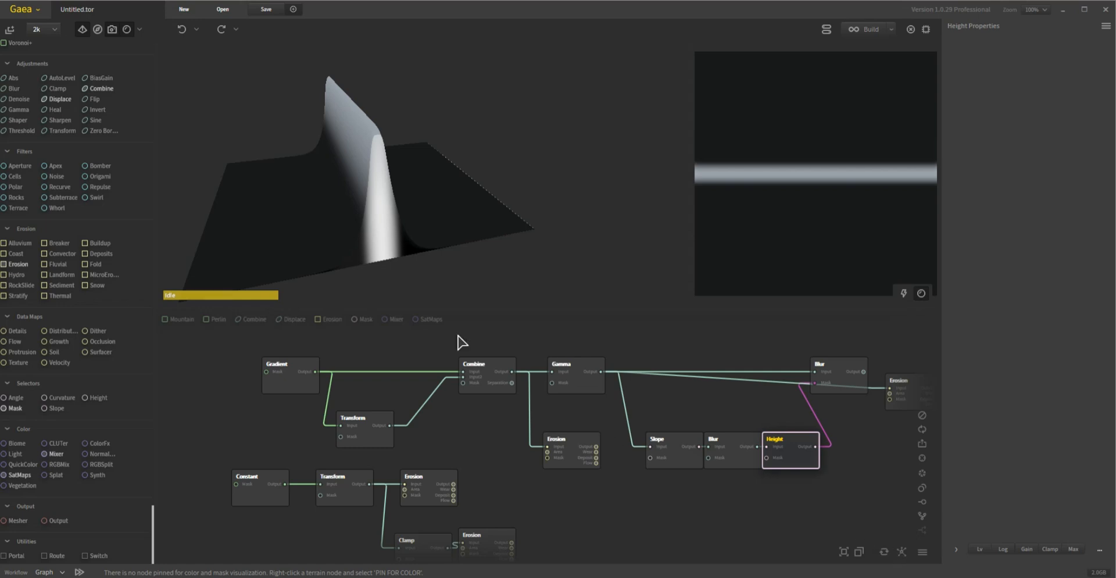
{"action": "left_click", "coordinate": [791, 438]}
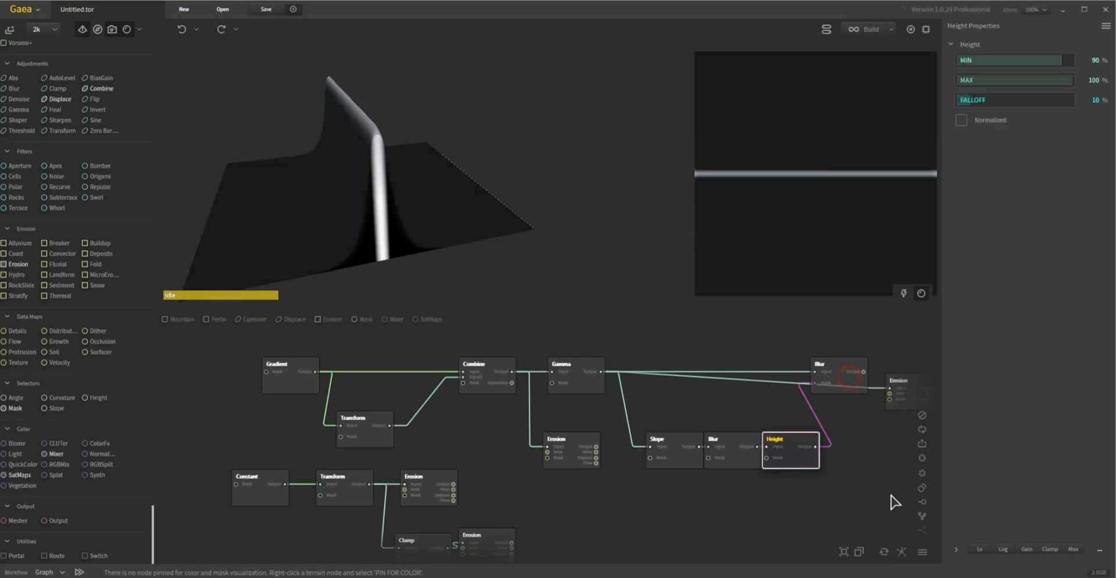
{"action": "left_click", "coordinate": [838, 364]}
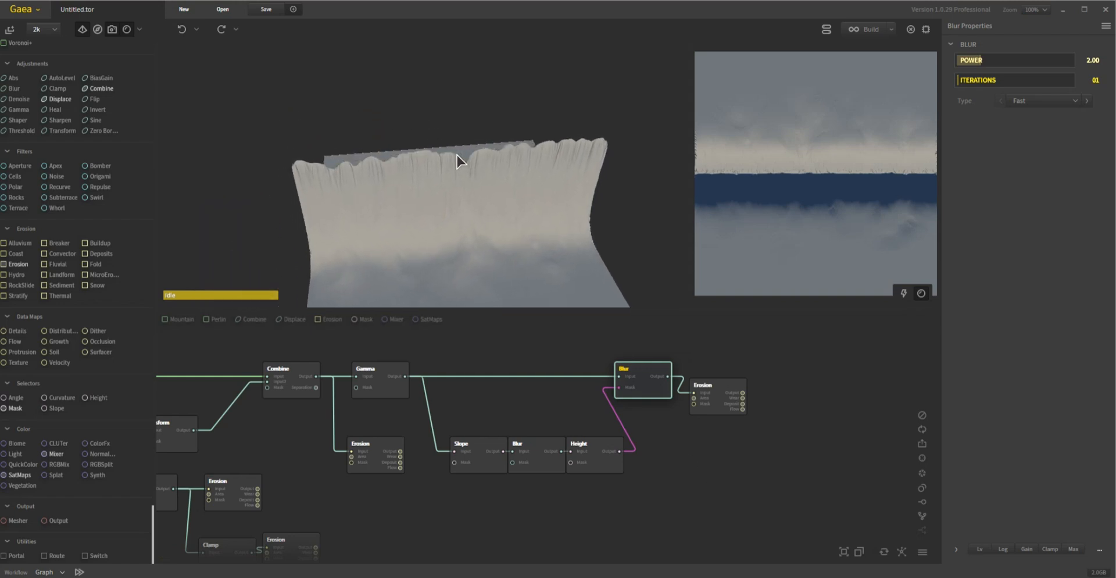
{"action": "left_click_drag", "start_coordinate": [458, 162], "coordinate": [423, 194]}
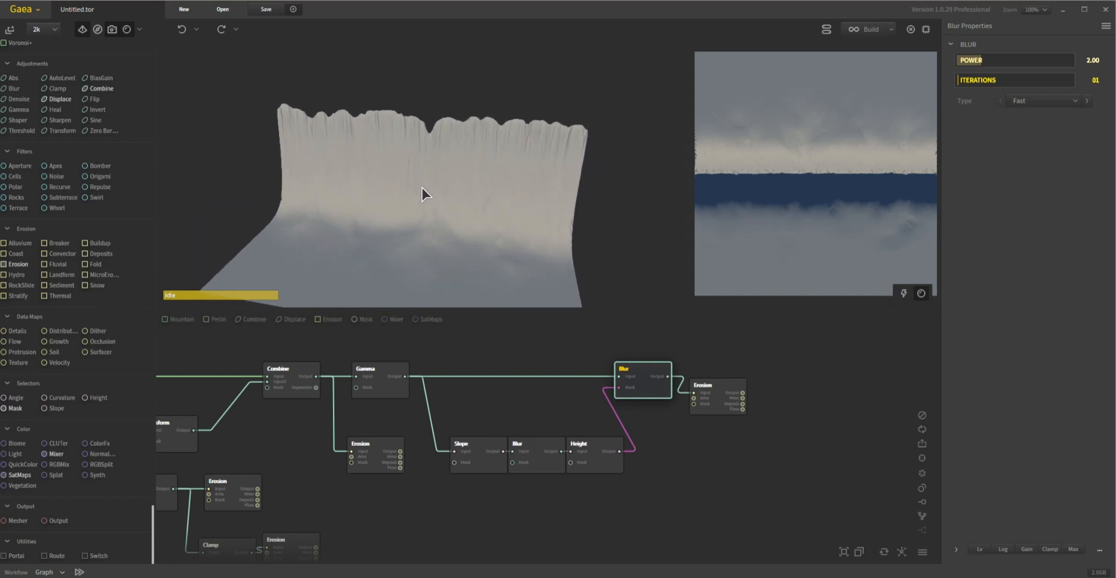